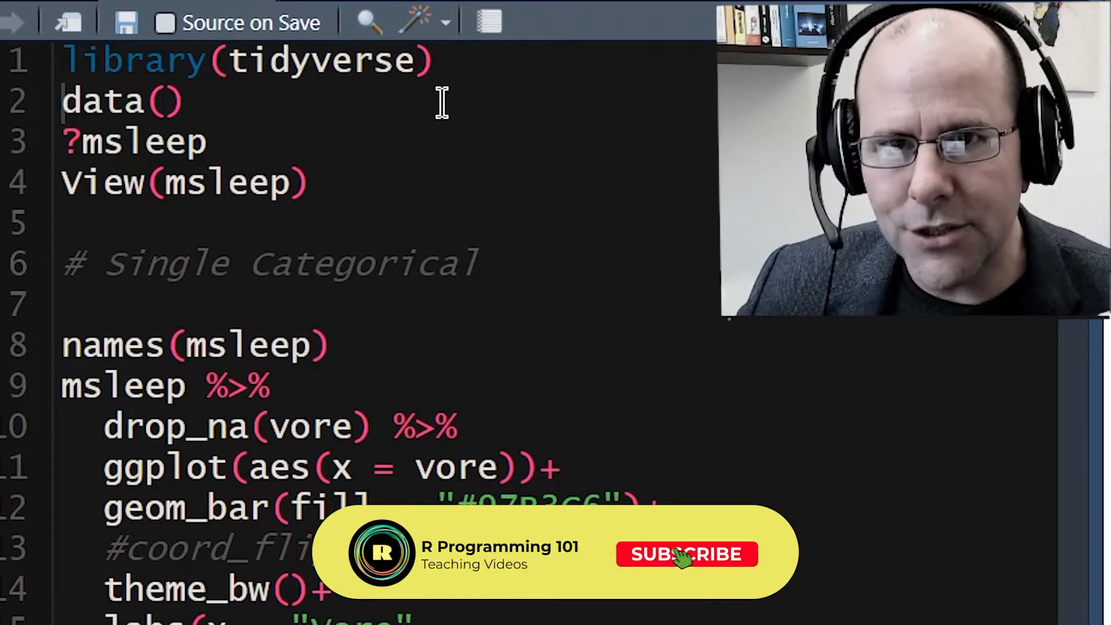
# Run data(), ?msleep and View(msleep), scrolling the data sets list and help page
pyautogui.click(685, 555)
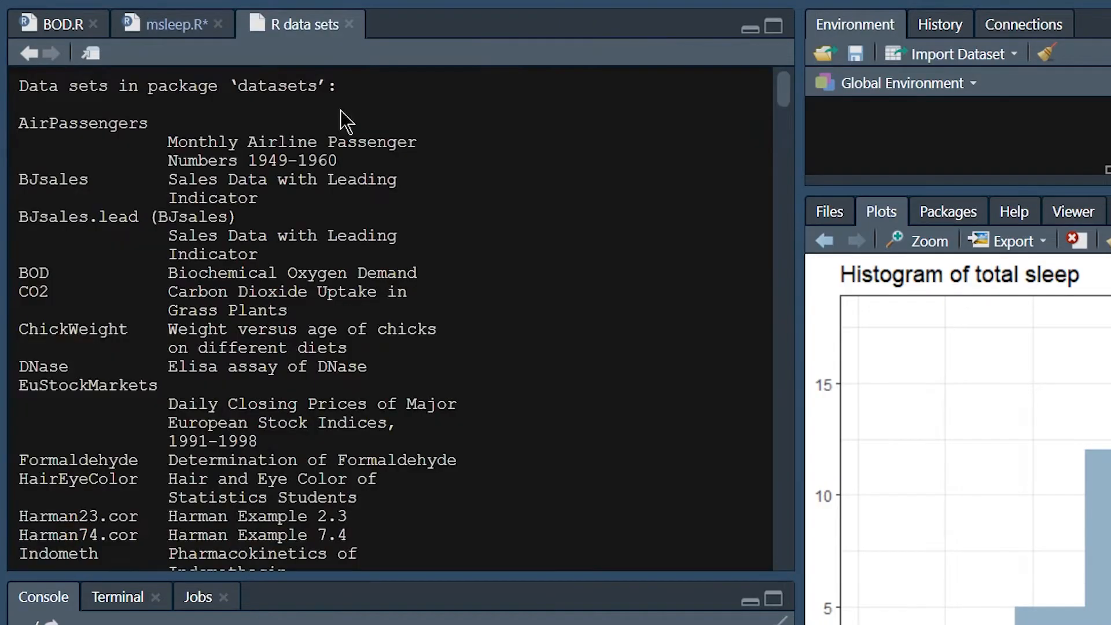
pyautogui.scroll(-3)
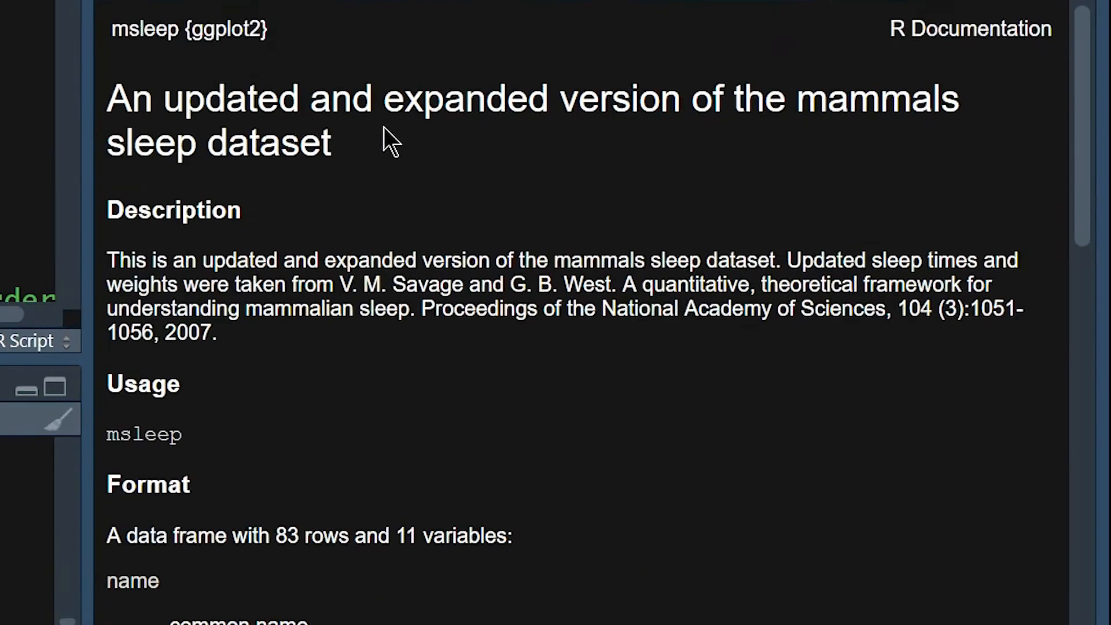
pyautogui.scroll(-3)
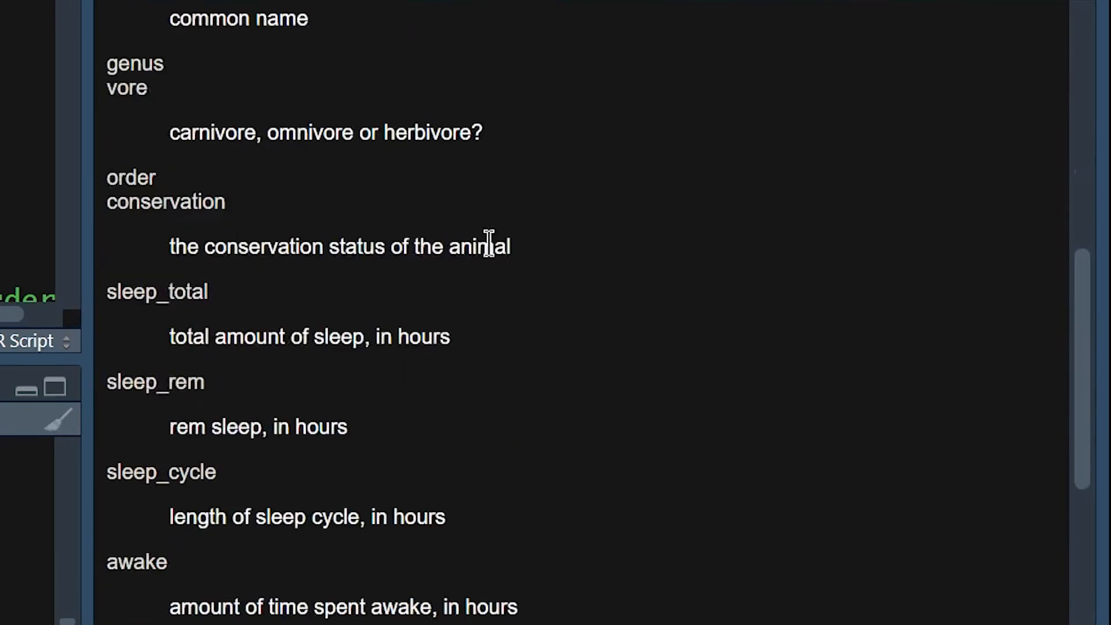
pyautogui.scroll(-3)
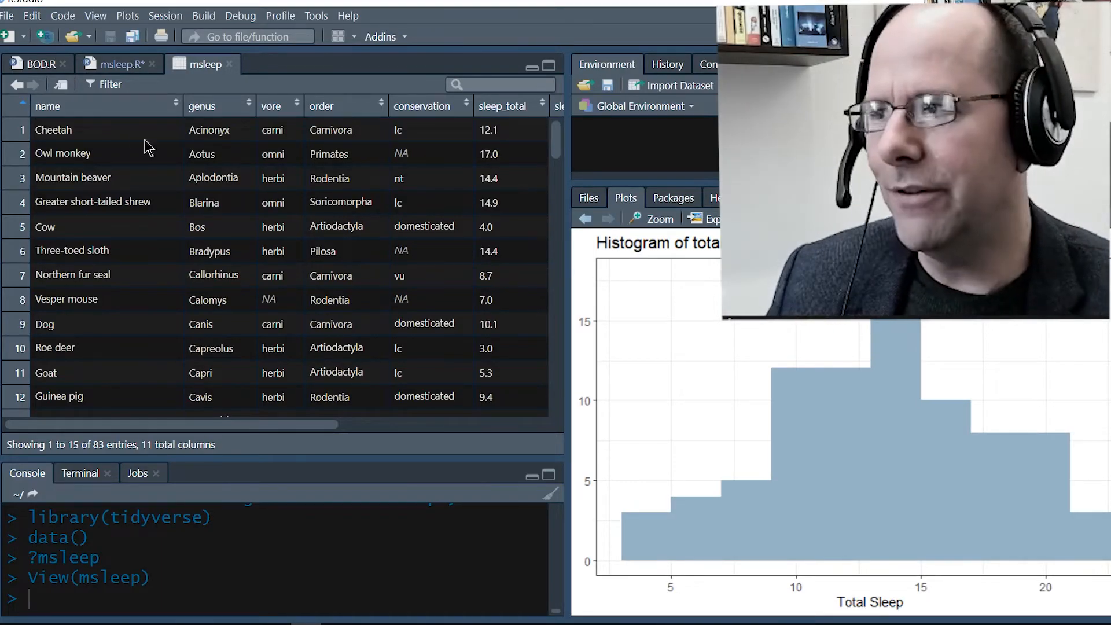
# Add names(msleep) on line 5, directly under View(msleep) in msleep.R
pyautogui.click(117, 64)
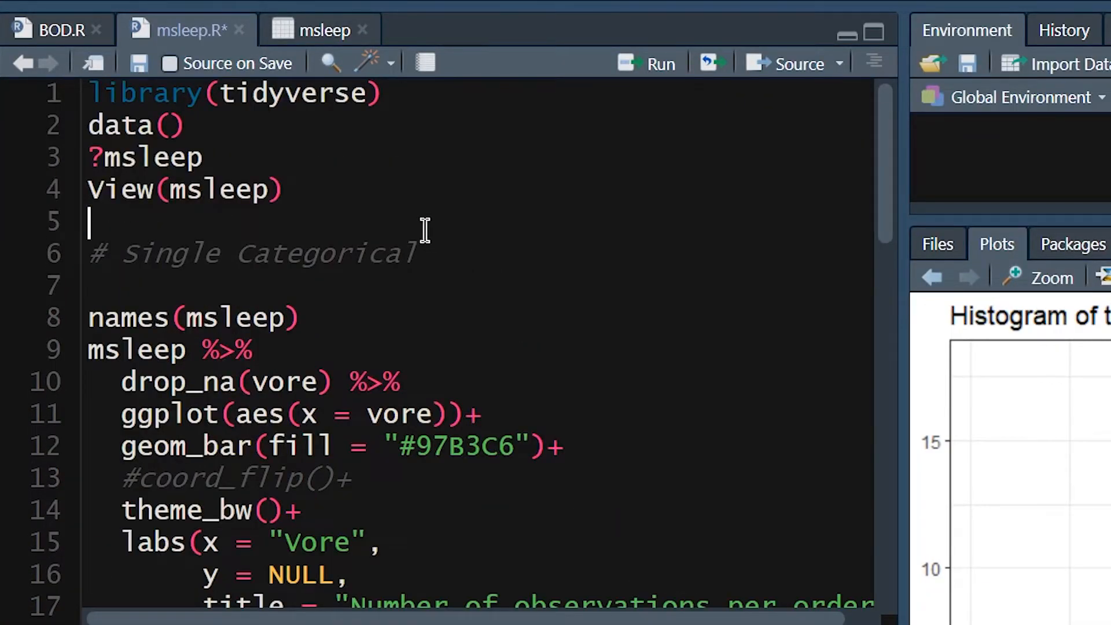
pyautogui.write('names(ms')
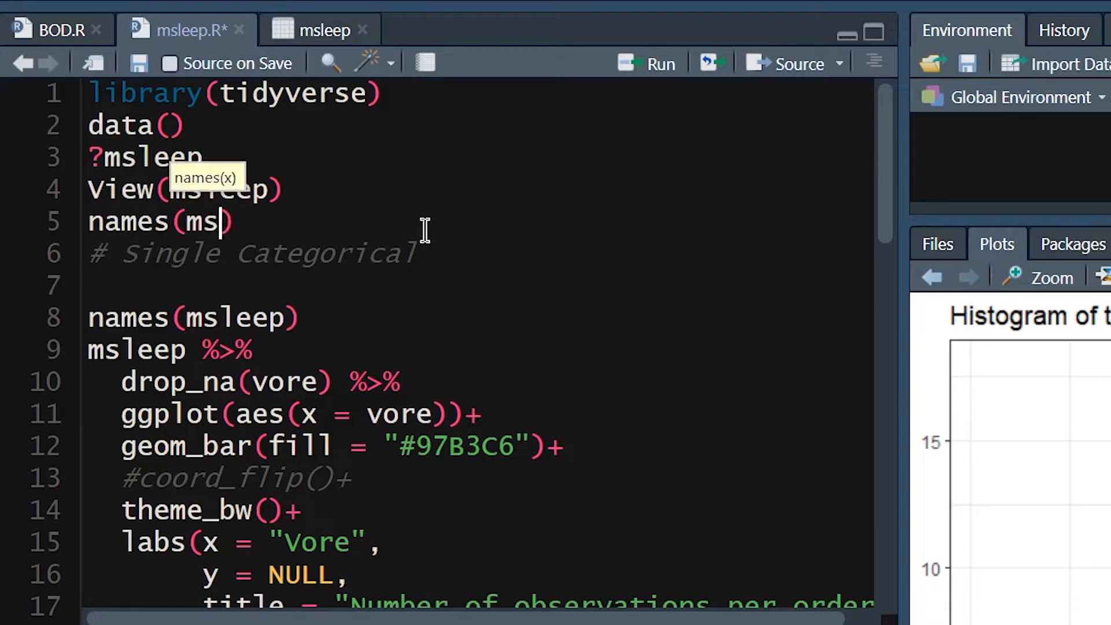
pyautogui.write('leep')
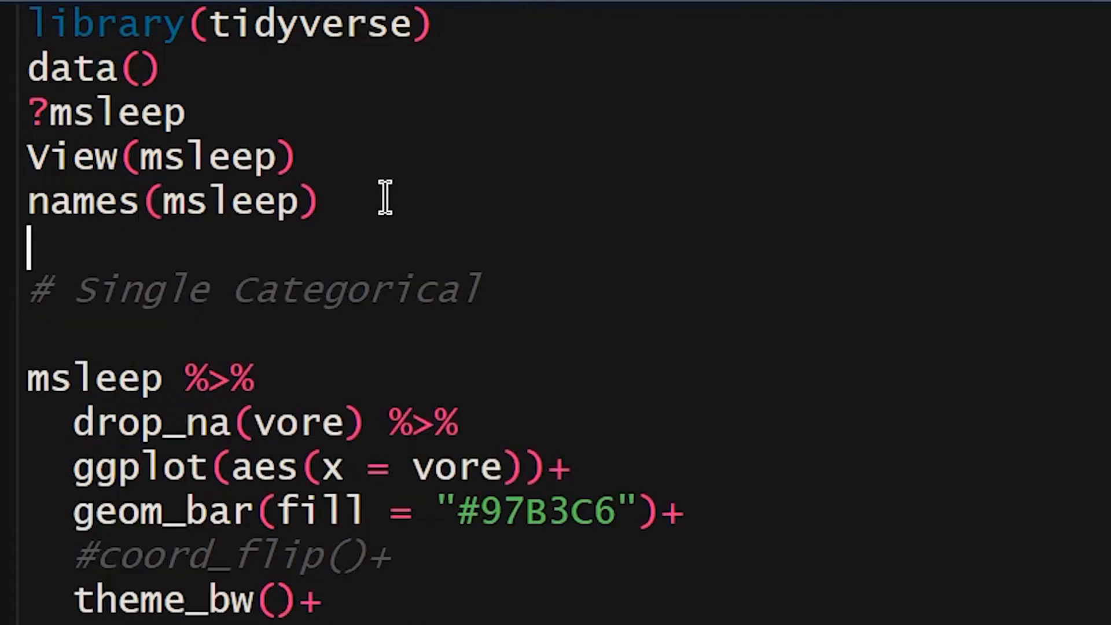
pyautogui.scroll(-3)
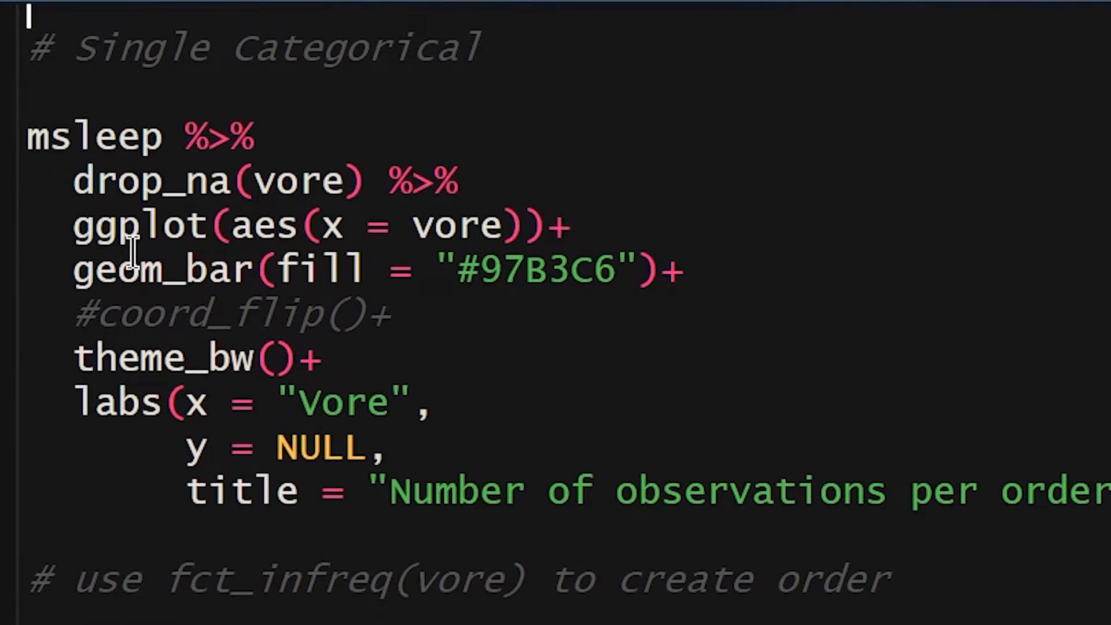
pyautogui.moveTo(580, 448)
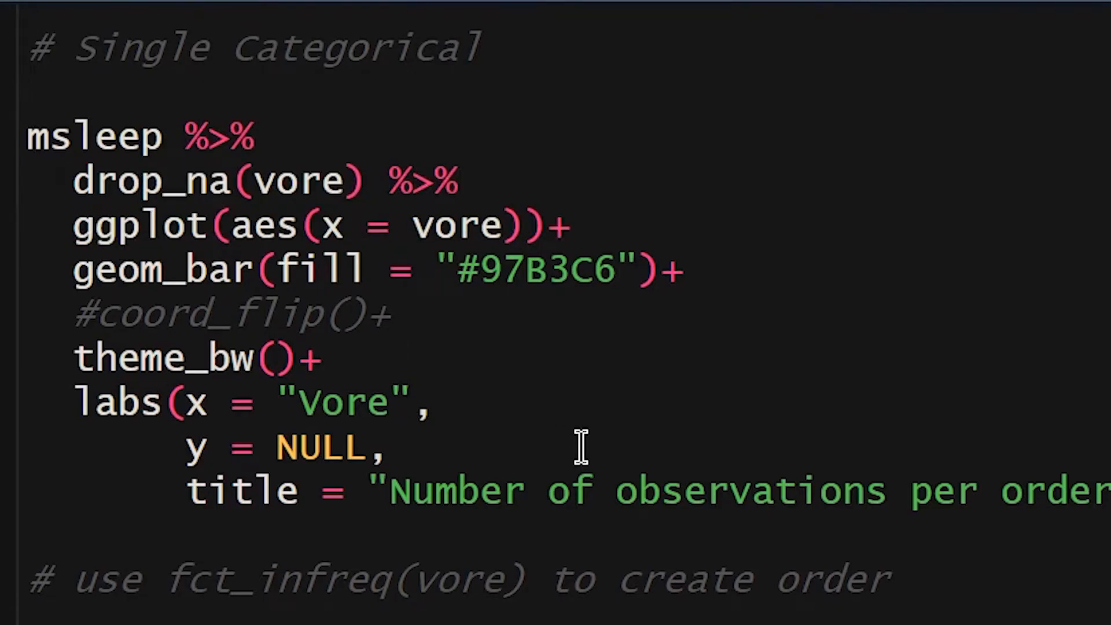
pyautogui.moveTo(180, 181)
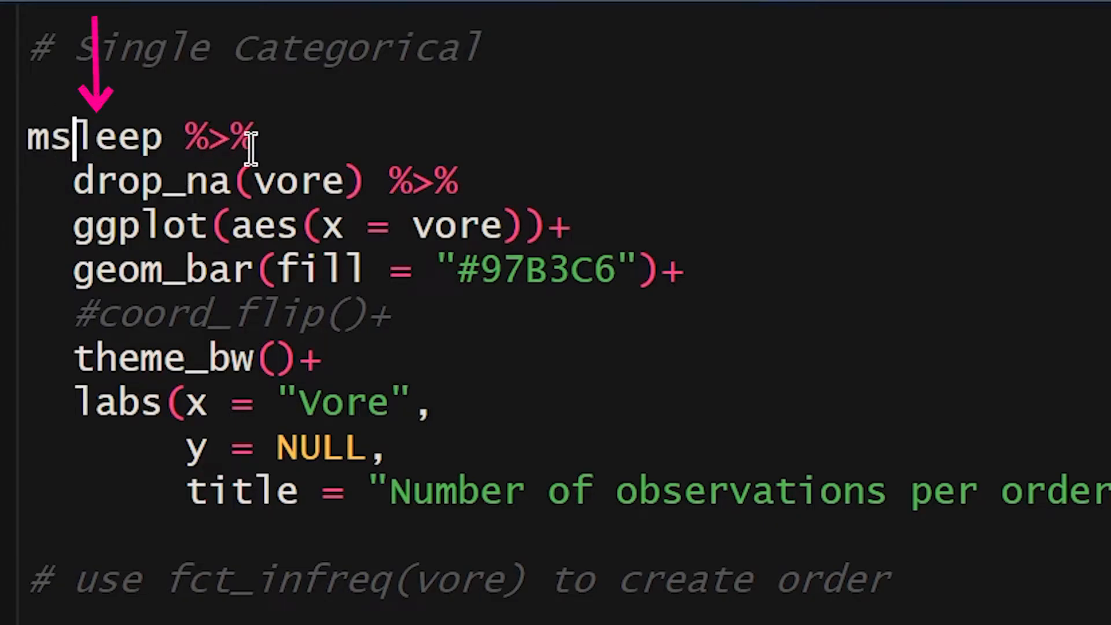
pyautogui.moveTo(213, 241)
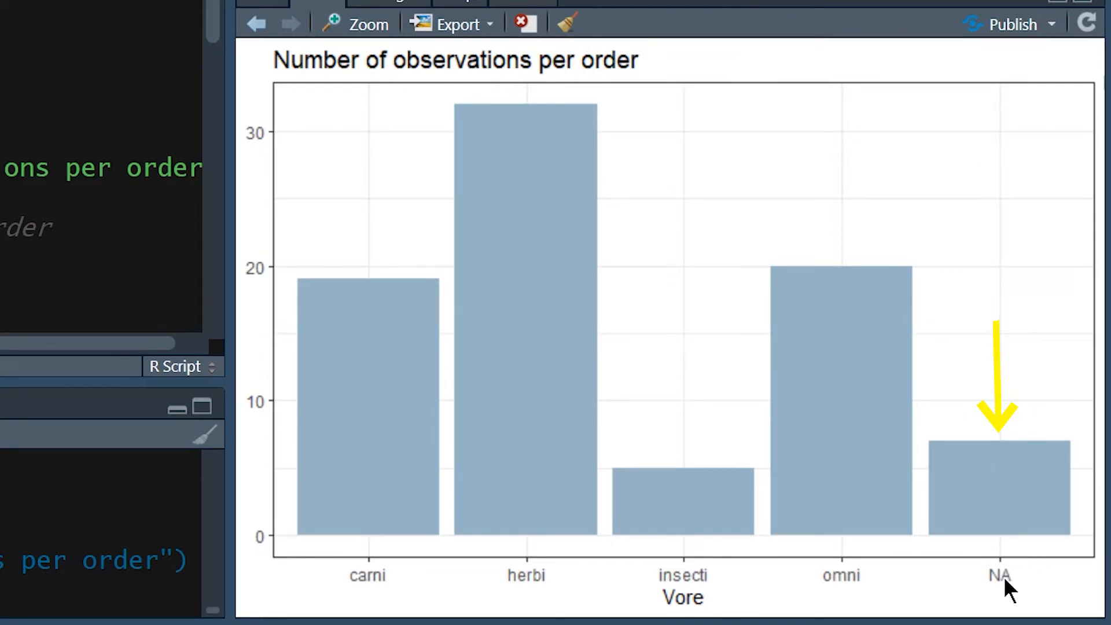
pyautogui.moveTo(1035, 499)
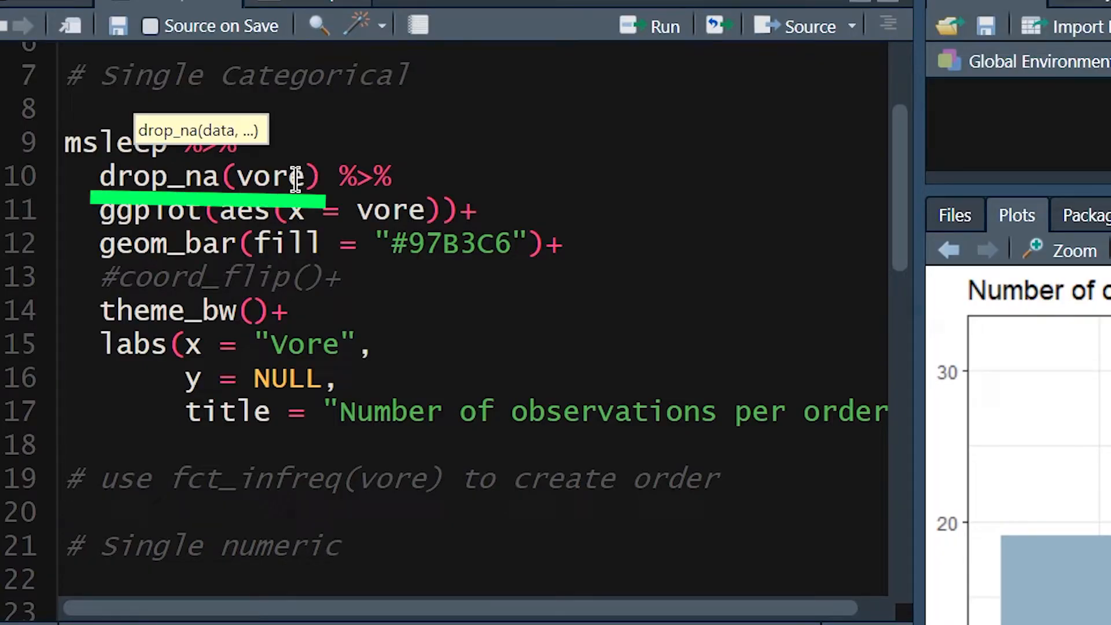
pyautogui.doubleClick(272, 175)
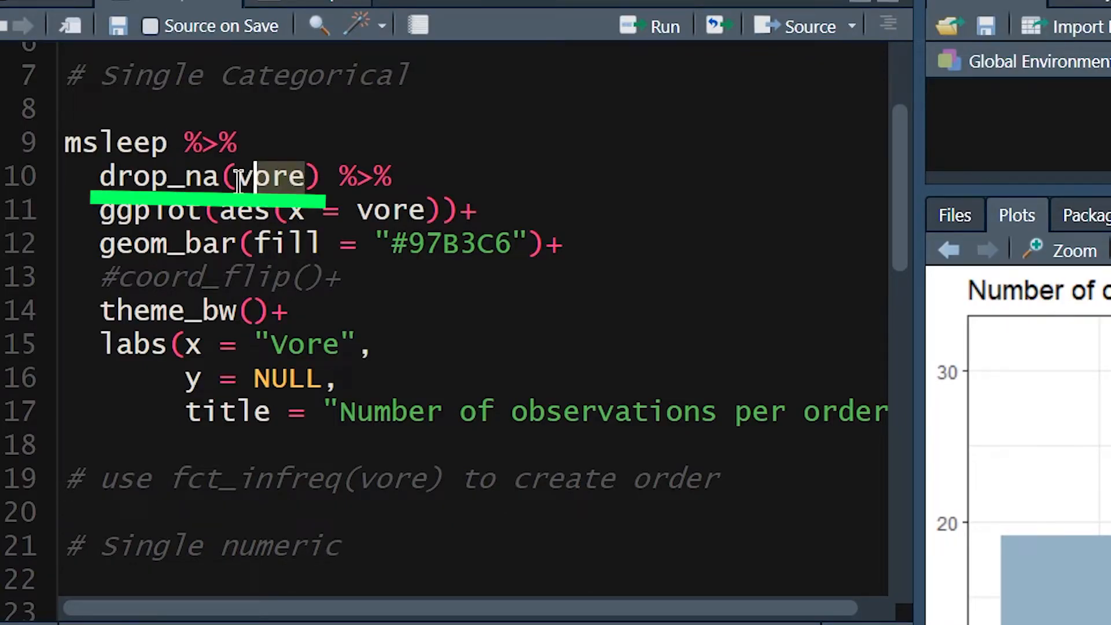
pyautogui.doubleClick(273, 176)
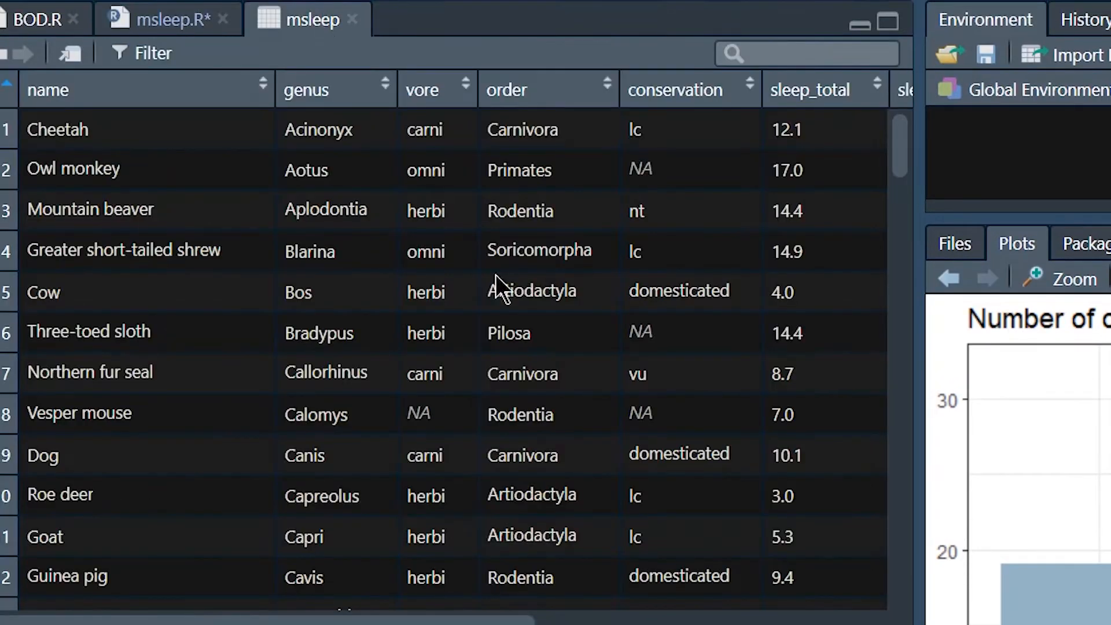
pyautogui.moveTo(425, 89)
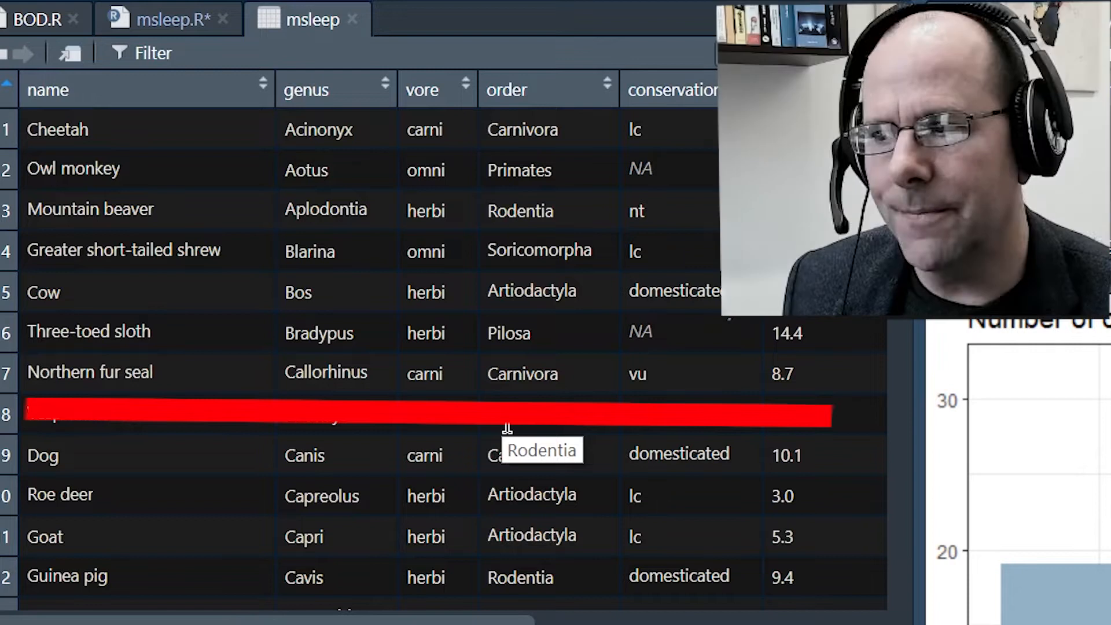
pyautogui.click(166, 19)
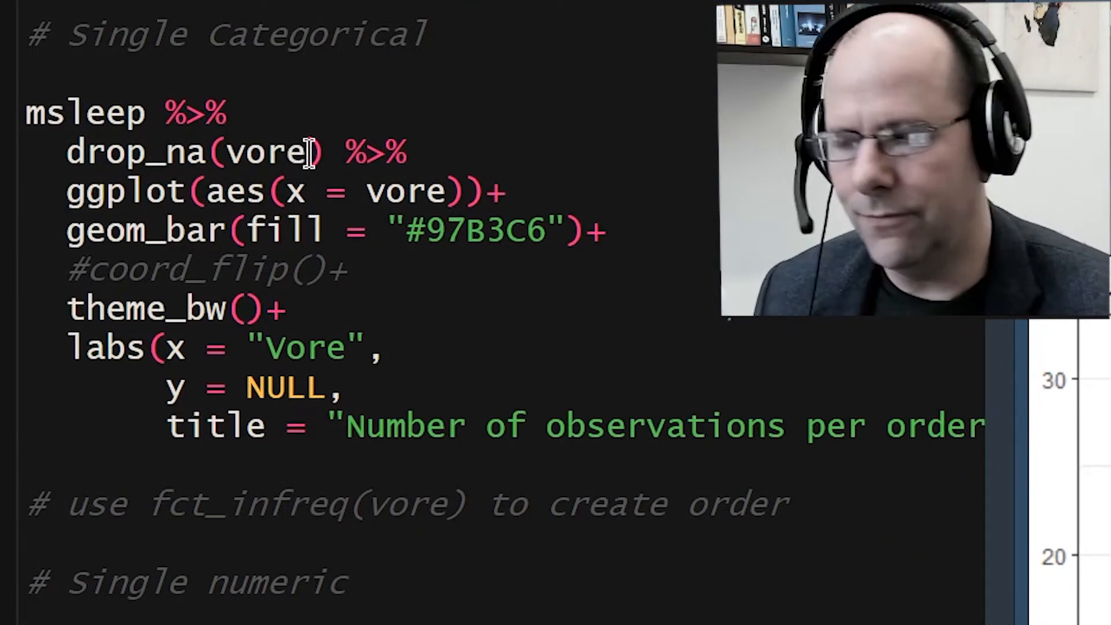
# Change the pipeline's drop_na() to drop_na(vore) after rechecking the msleep table
pyautogui.press('Backspace')
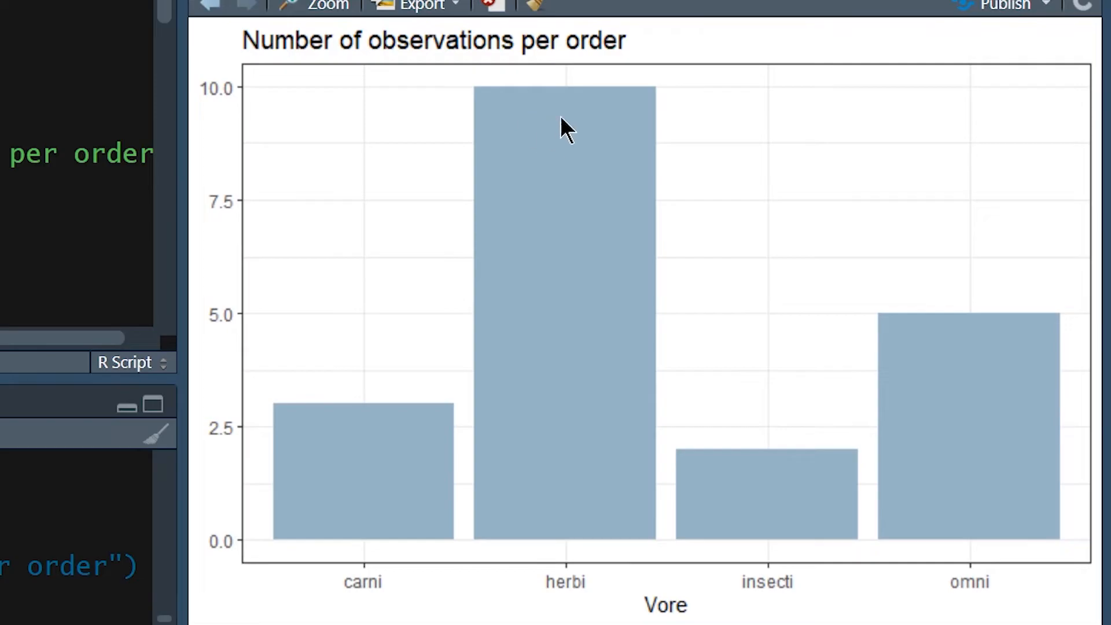
pyautogui.moveTo(622, 535)
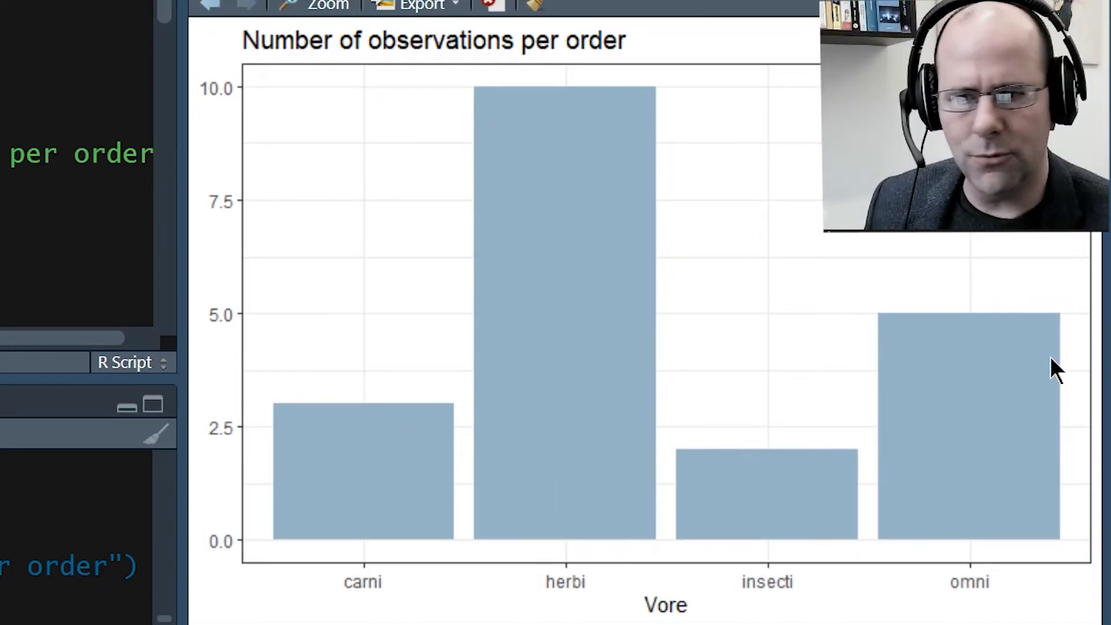
pyautogui.moveTo(1056, 354)
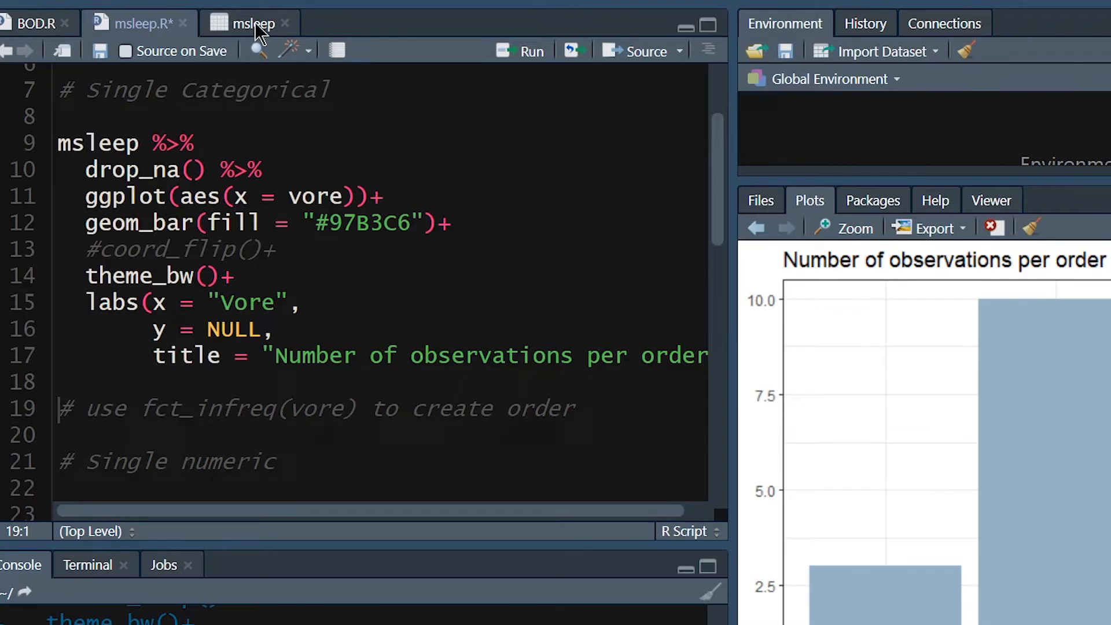
pyautogui.click(249, 23)
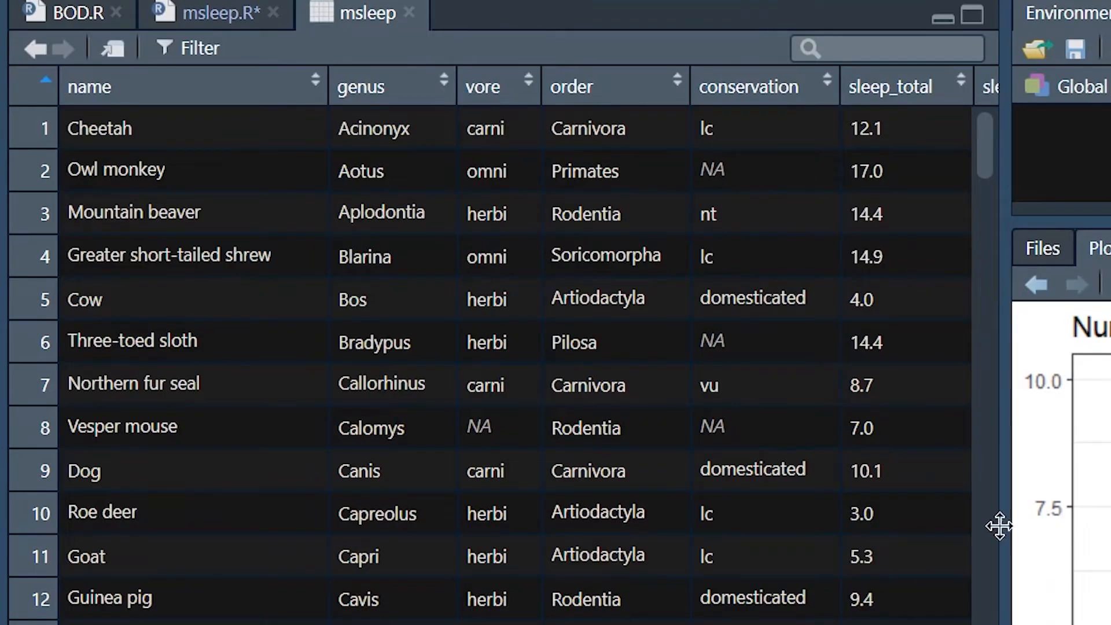
pyautogui.moveTo(243, 471)
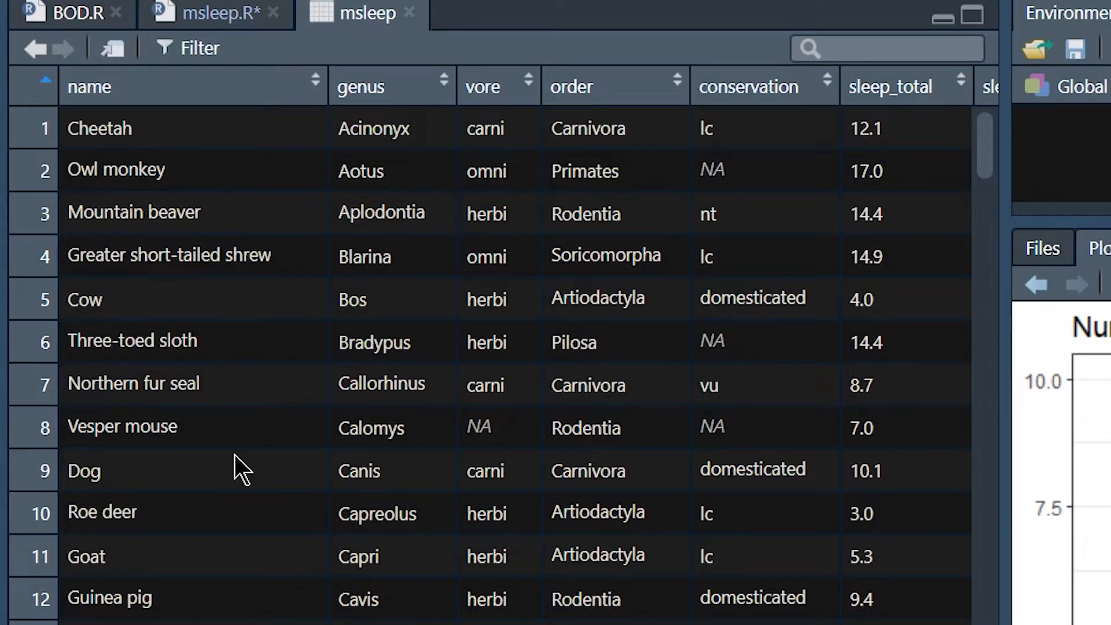
pyautogui.click(213, 12)
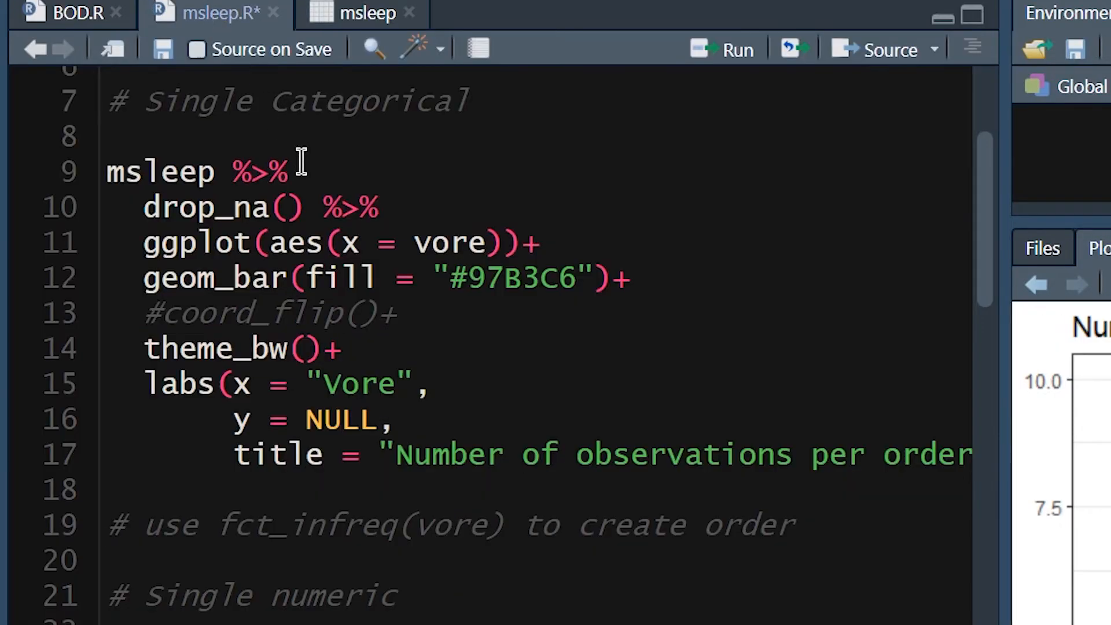
pyautogui.write('v')
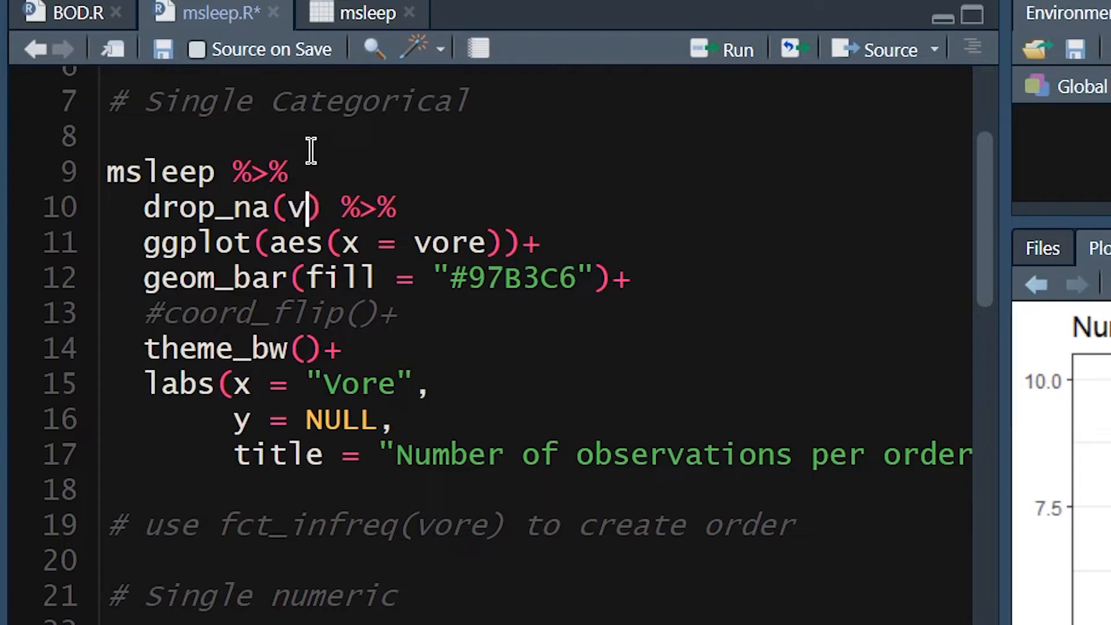
pyautogui.write('ore')
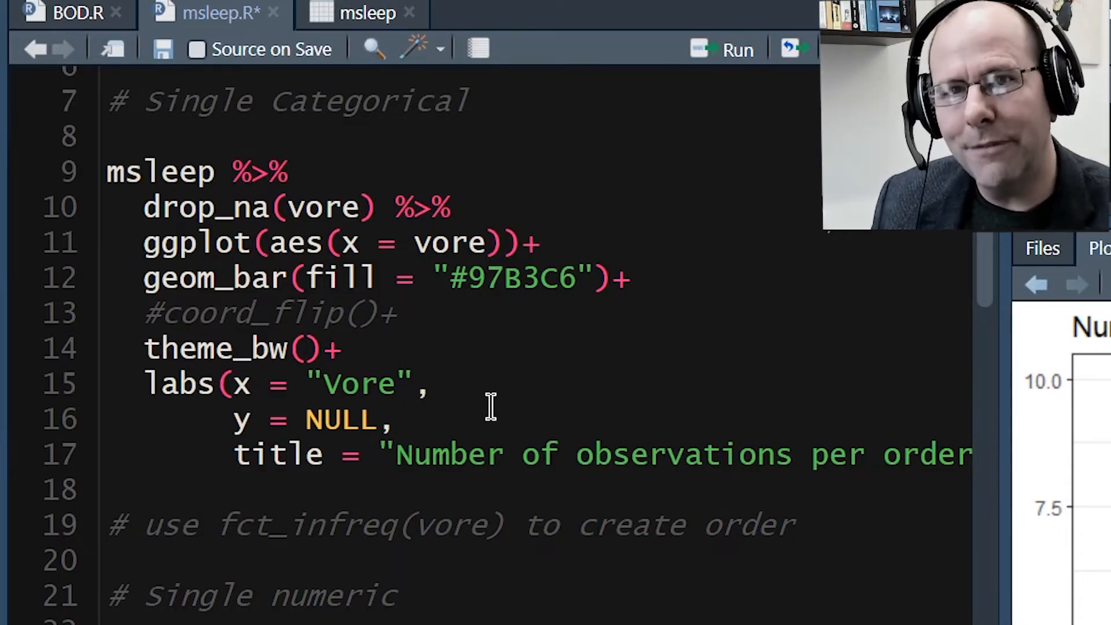
pyautogui.click(359, 207)
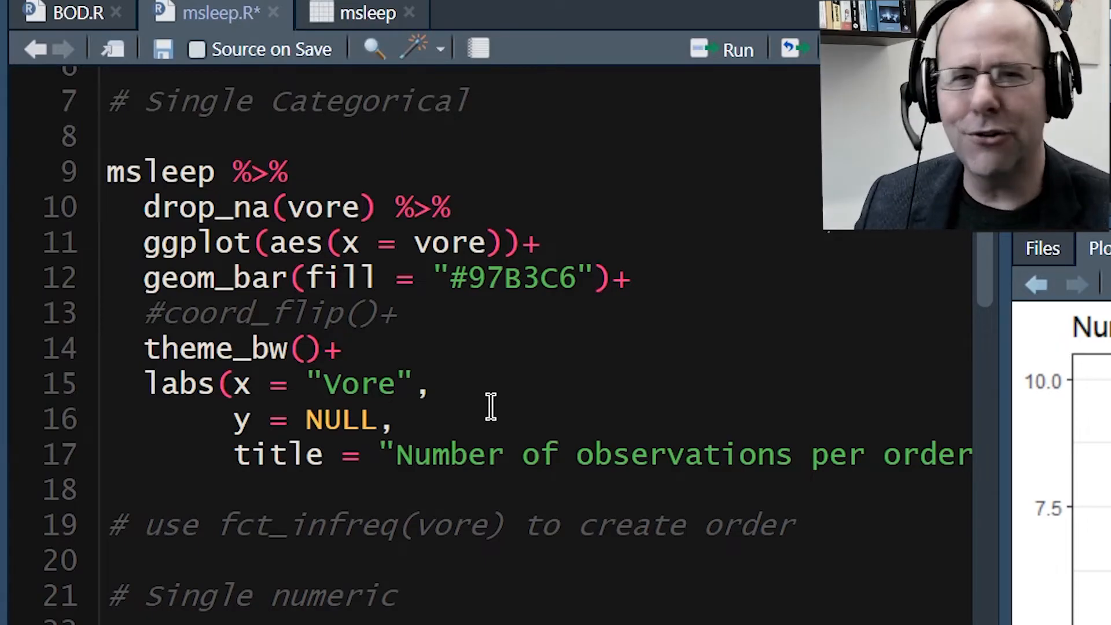
pyautogui.click(358, 208)
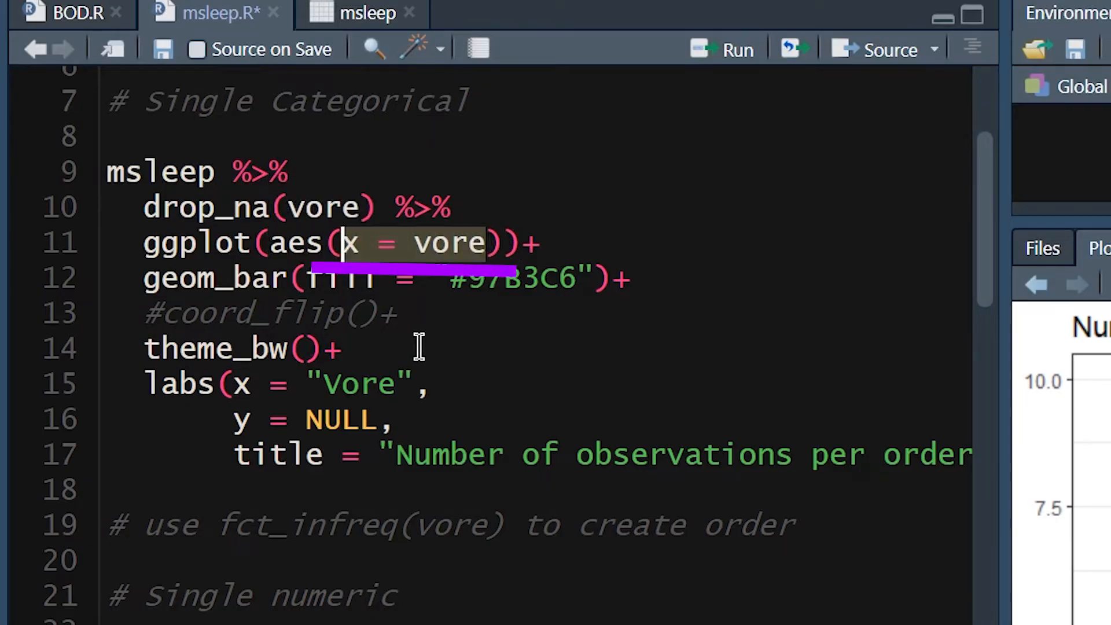
pyautogui.moveTo(416, 347)
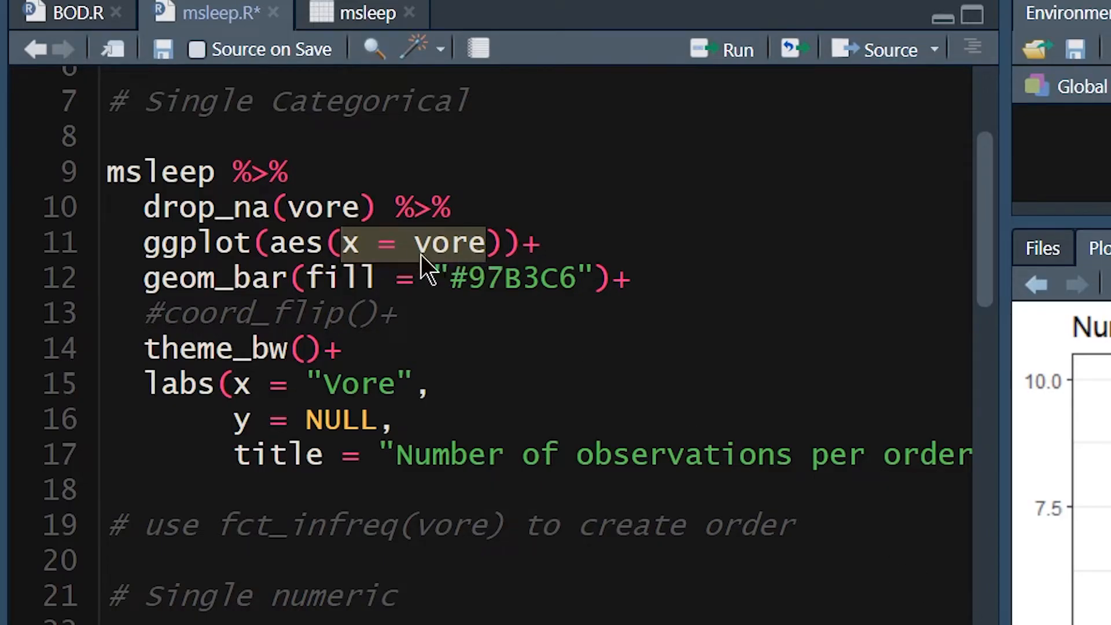
# Edit aes(x = vore) down to aes(vore) and re-render the bar chart
pyautogui.click(417, 243)
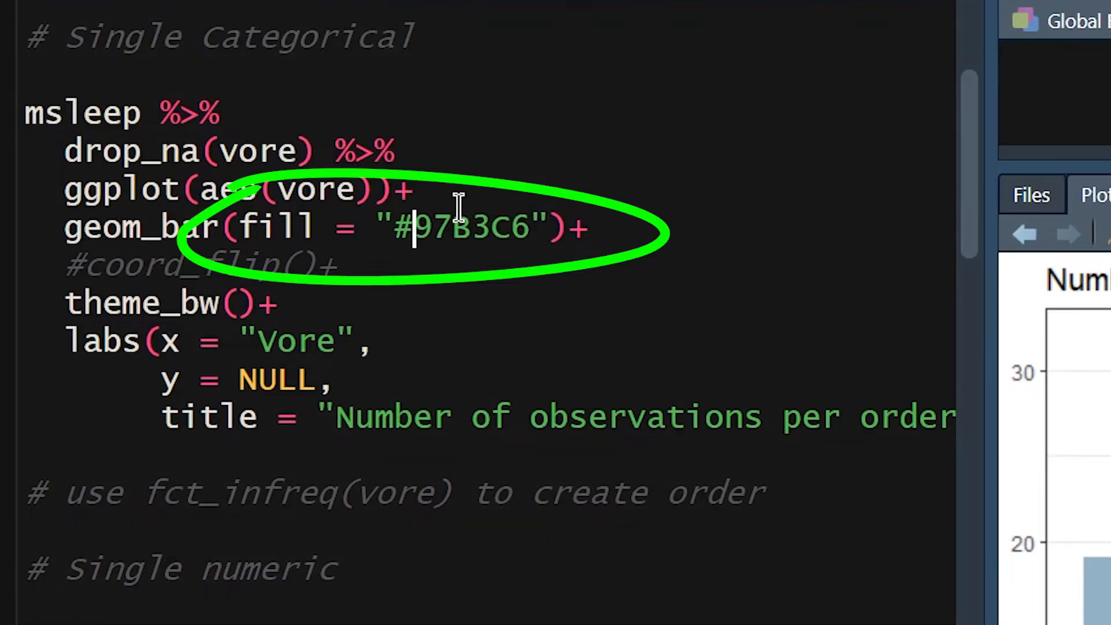
pyautogui.moveTo(520, 230)
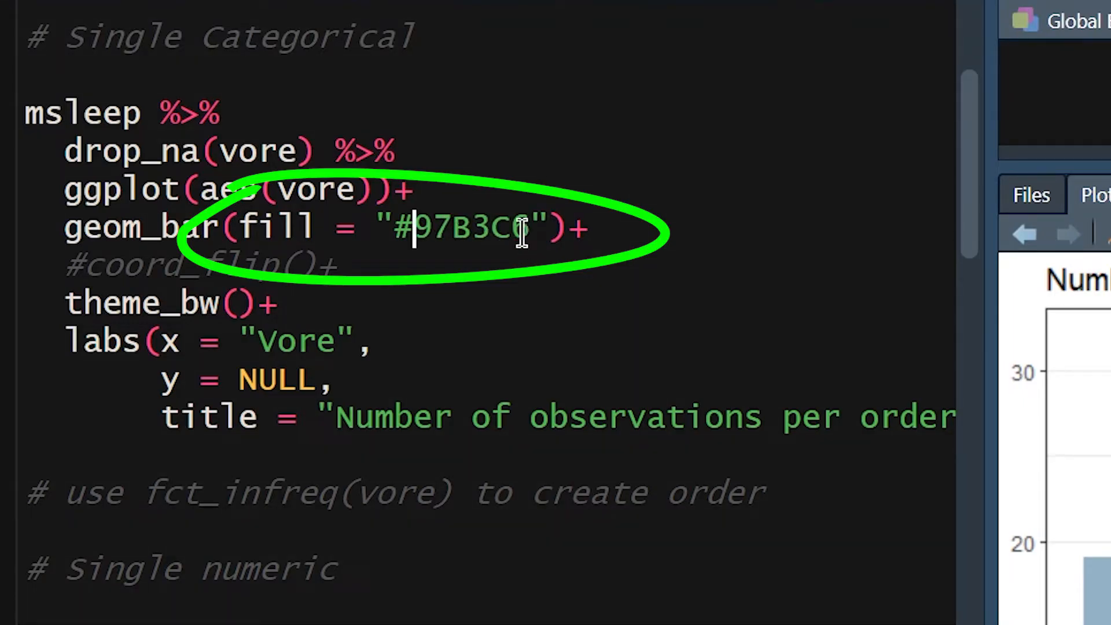
pyautogui.write('6')
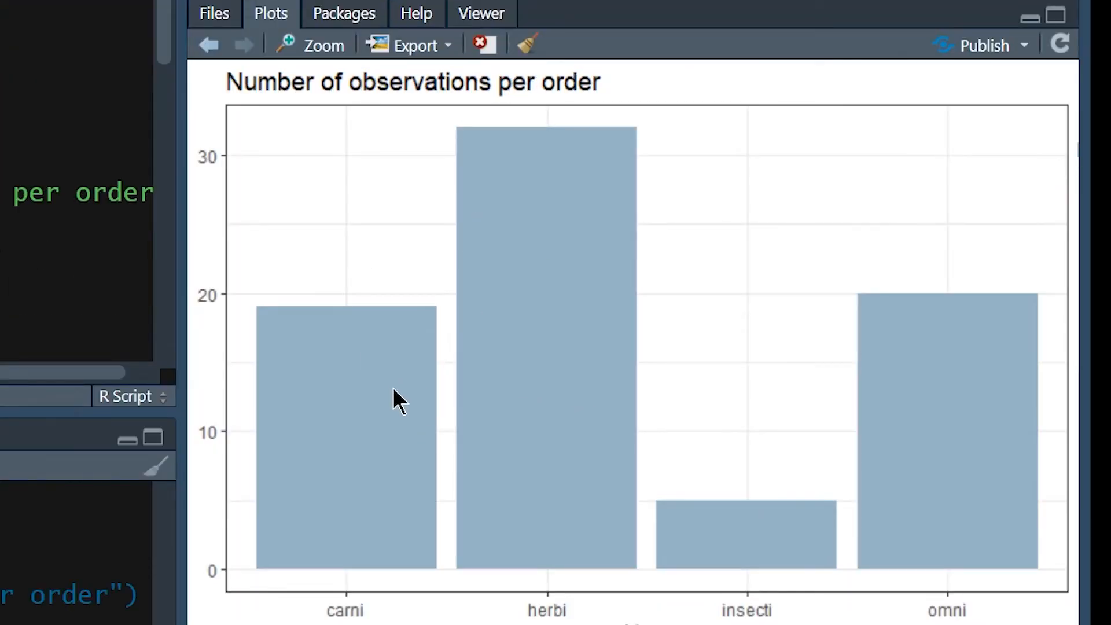
pyautogui.moveTo(599, 386)
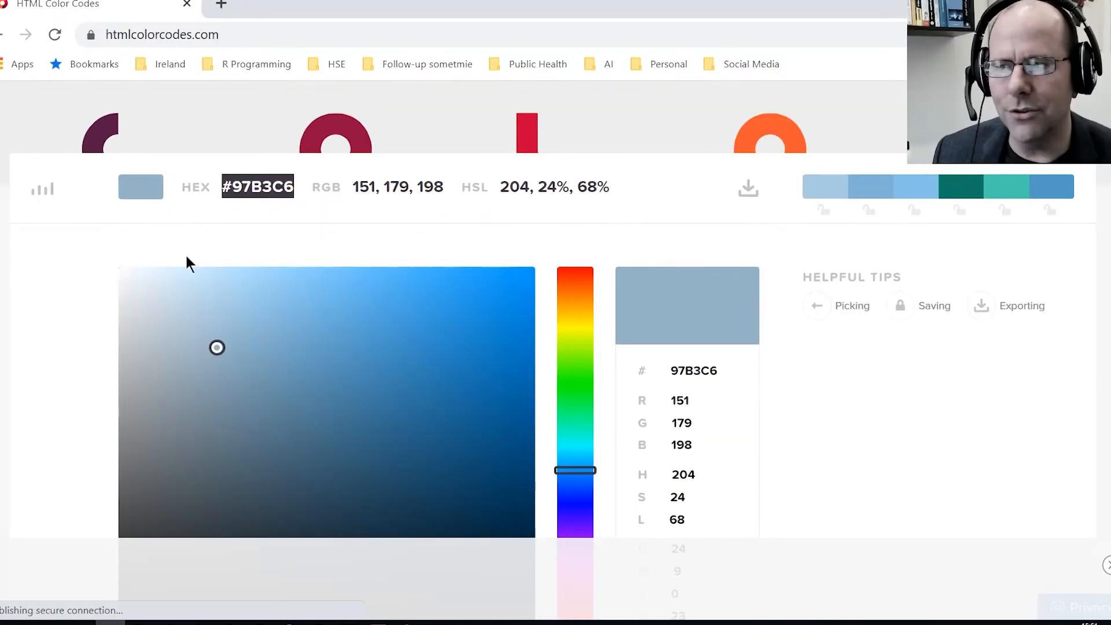
pyautogui.moveTo(386, 379)
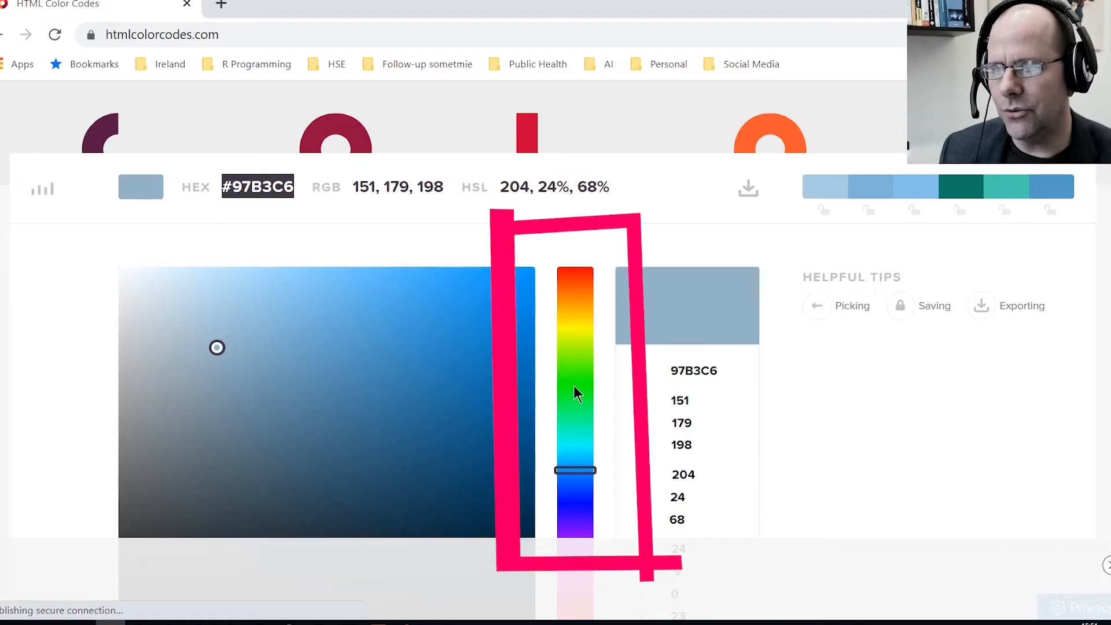
# Slide the hue to green and select the hex code #3C963C
pyautogui.moveTo(574, 471); pyautogui.dragTo(575, 387)
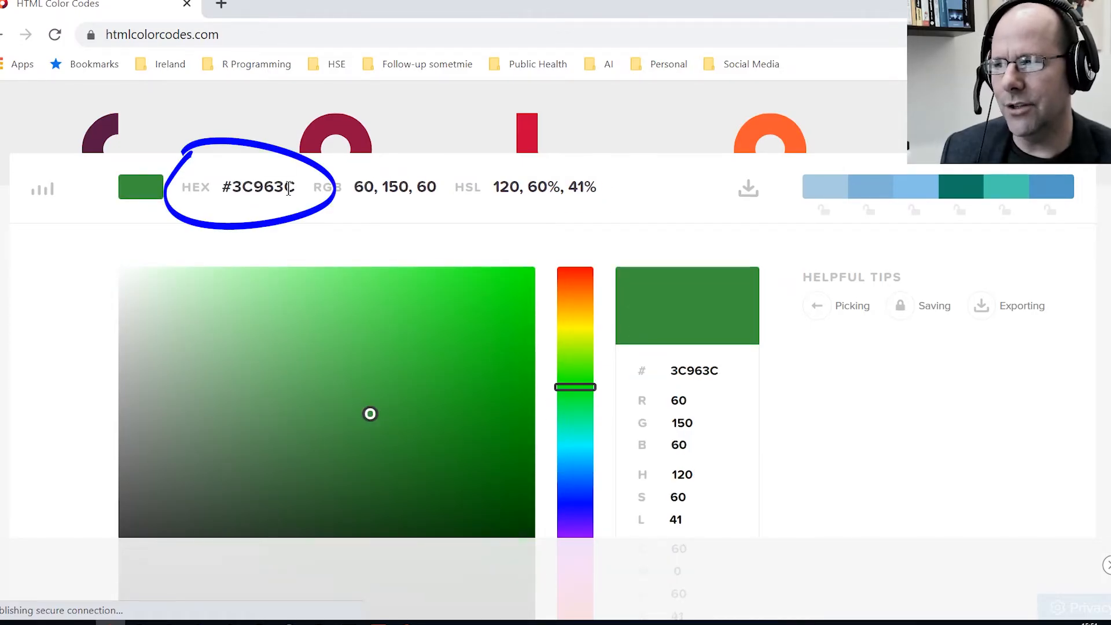
pyautogui.tripleClick(257, 186)
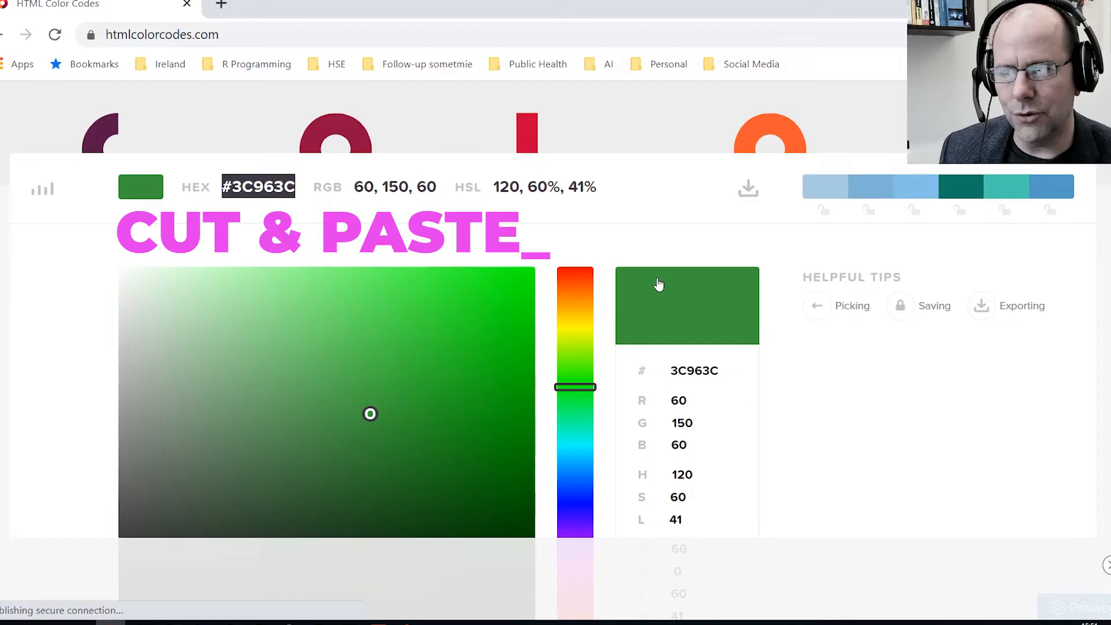
pyautogui.moveTo(294, 322)
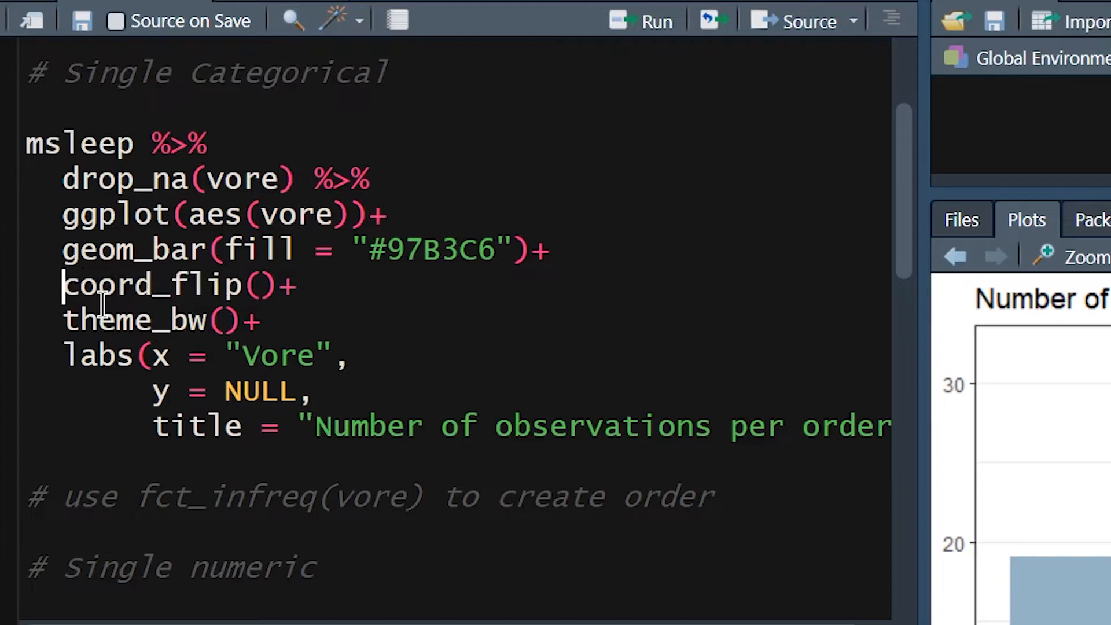
pyautogui.moveTo(107, 285)
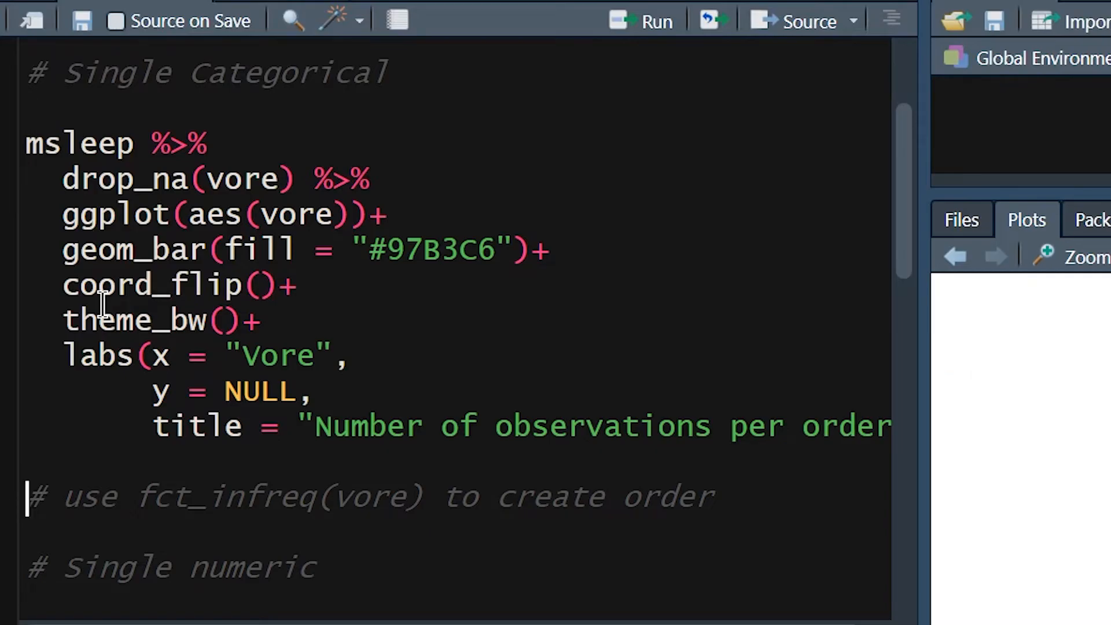
# Run the ggplot code with coord_flip() to show horizontal carni, herbi, insecti, omni bars
pyautogui.click(639, 20)
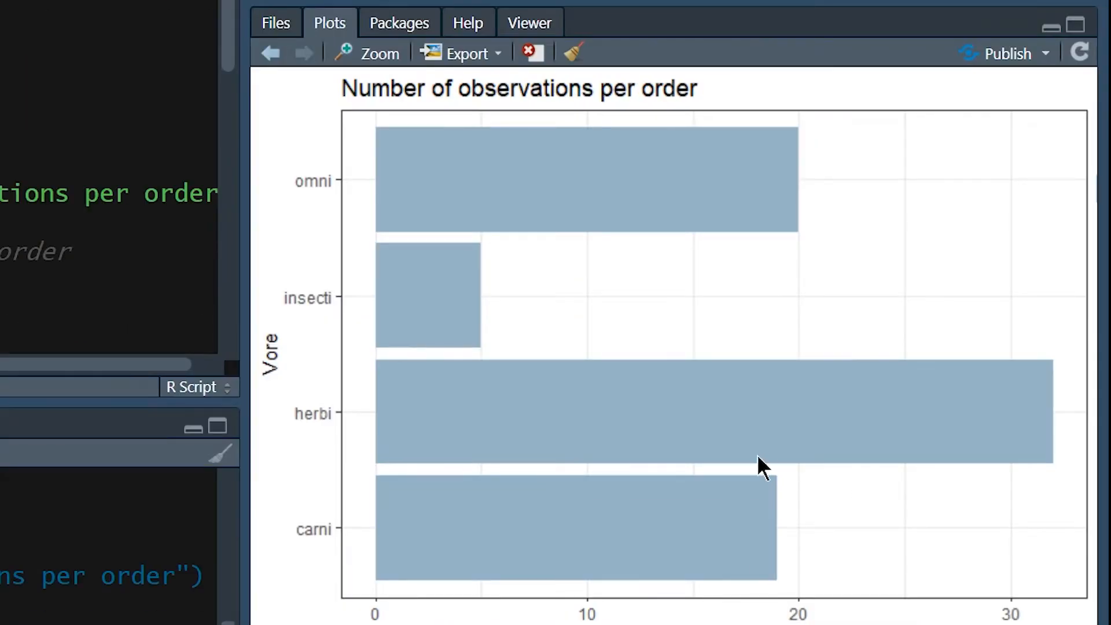
pyautogui.moveTo(309, 303)
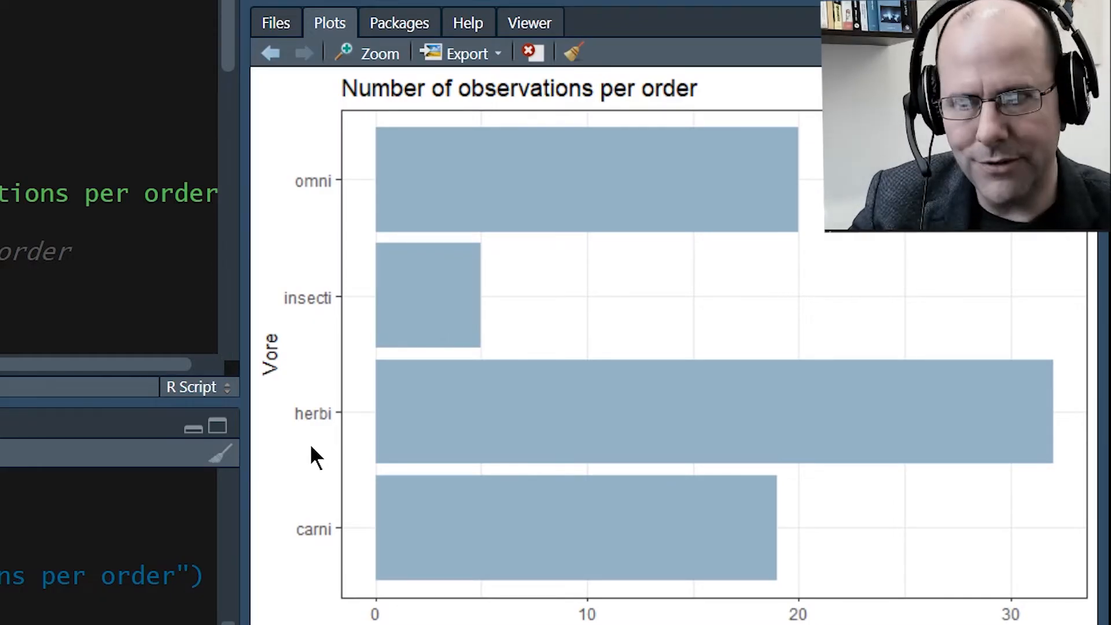
pyautogui.moveTo(465, 503)
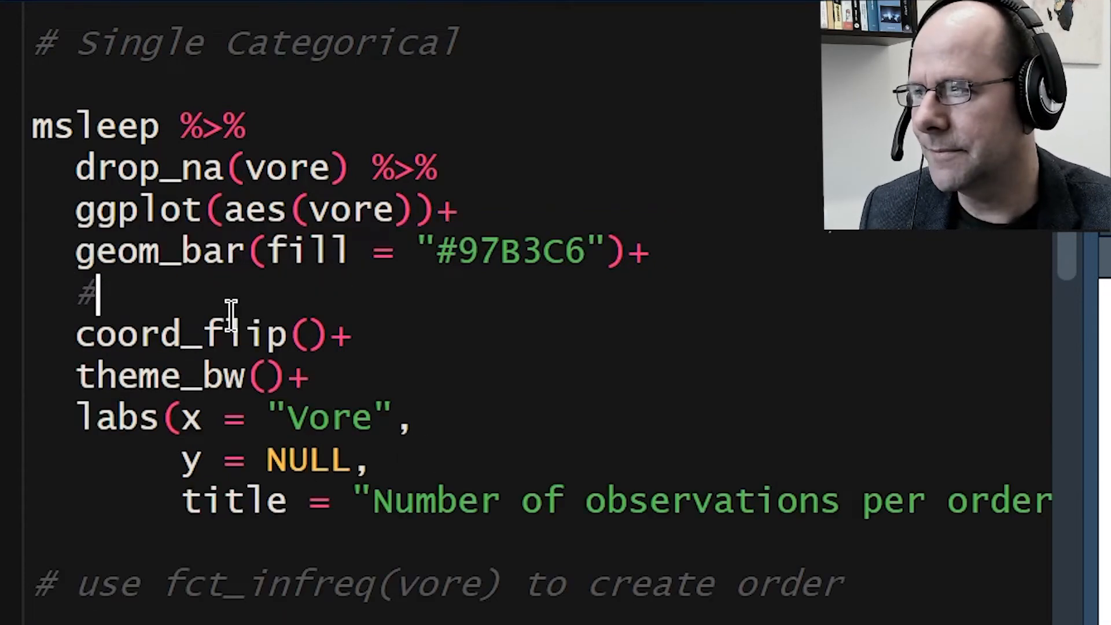
# Add coord_flip(), the 'Who eats what?' label, and wrap vore in fct_infreq()
pyautogui.write('coord_flip()+')
pyautogui.click(246, 418)
pyautogui.write('Who east')
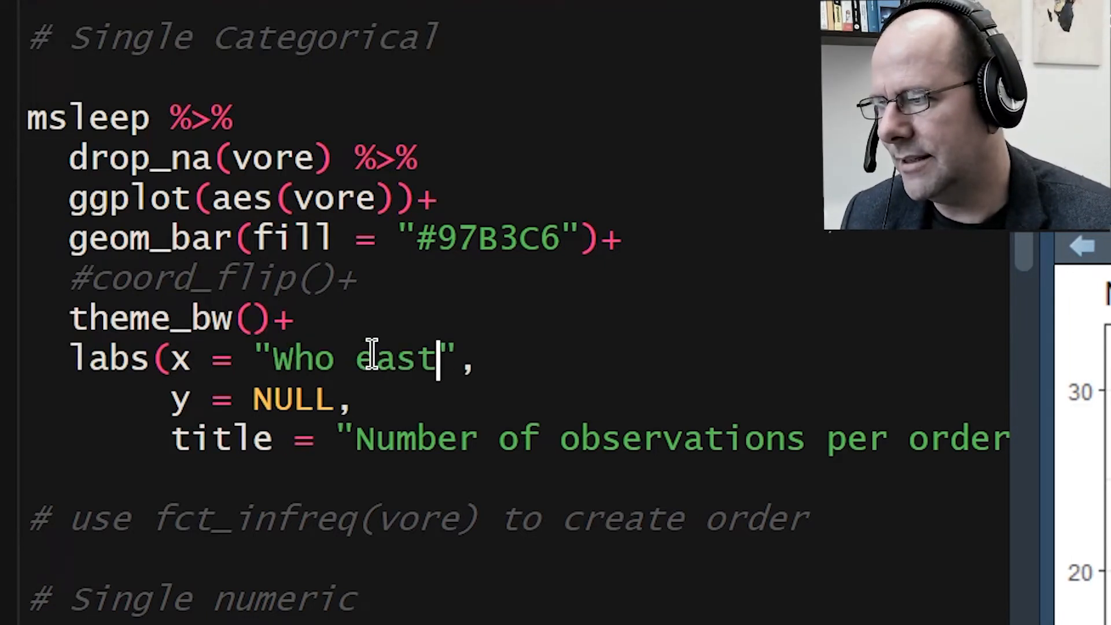
pyautogui.write('what?')
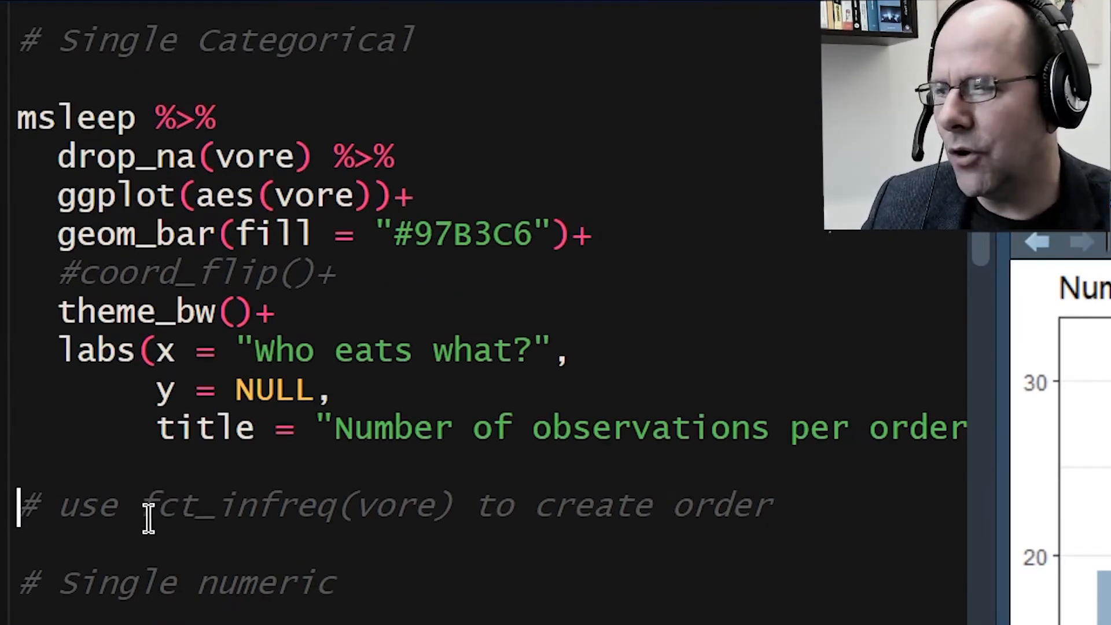
pyautogui.moveTo(149, 505); pyautogui.dragTo(436, 505)
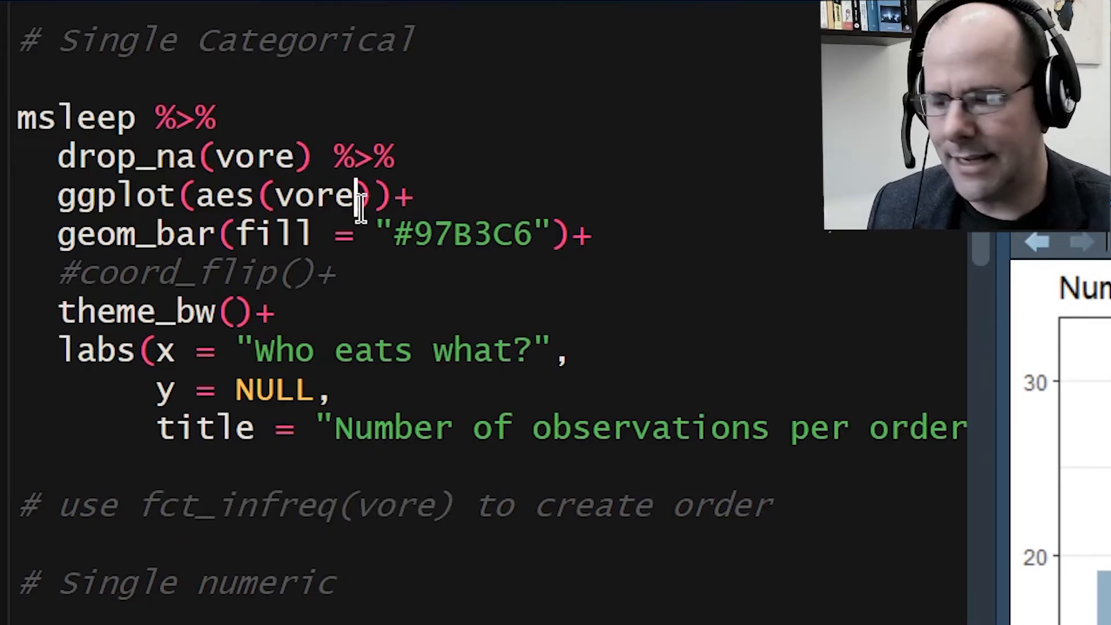
pyautogui.write('fct_infreq(')
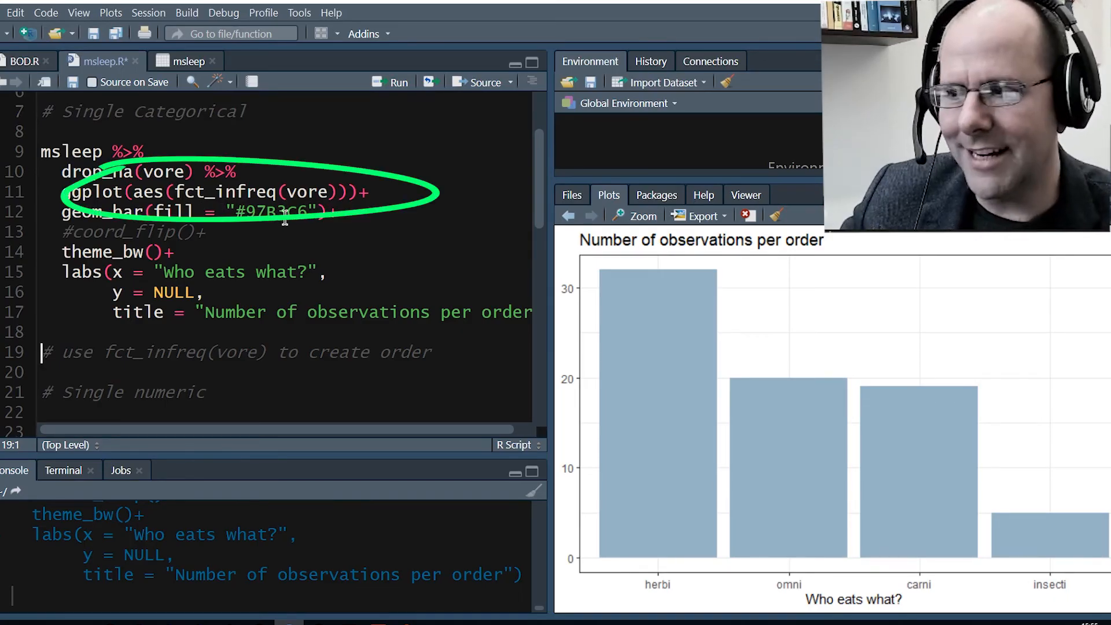
pyautogui.moveTo(631, 320)
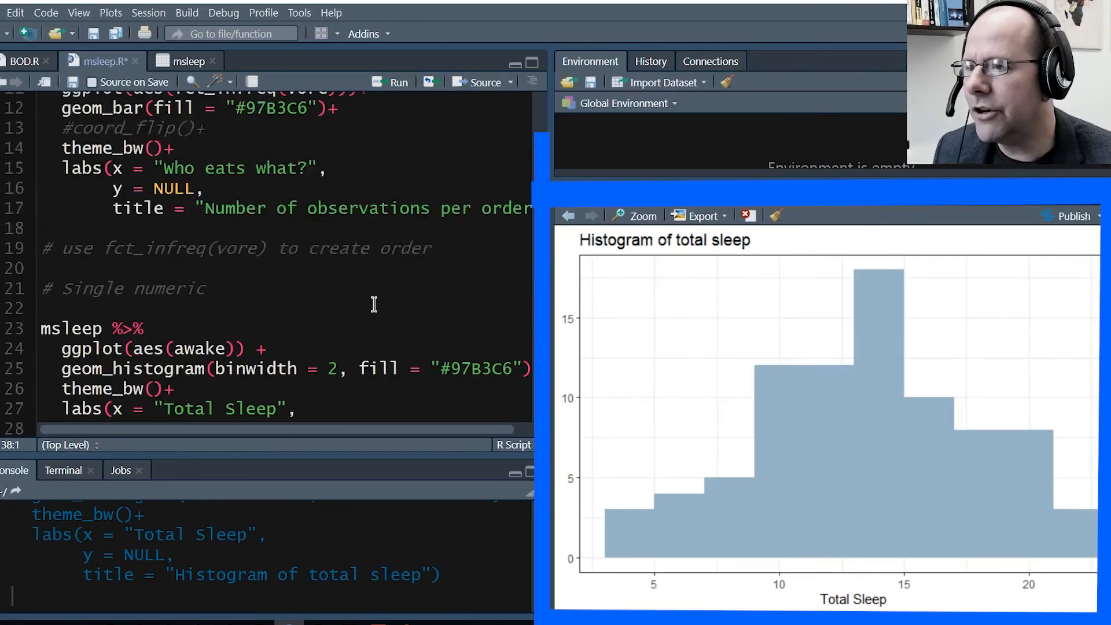
pyautogui.scroll(-3)
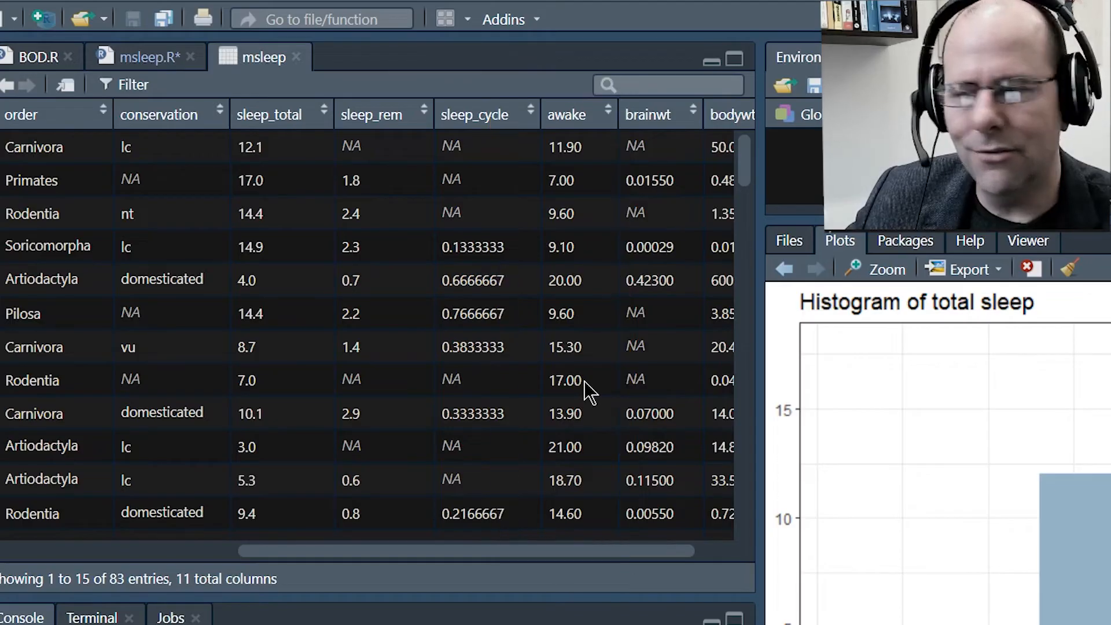
pyautogui.click(145, 57)
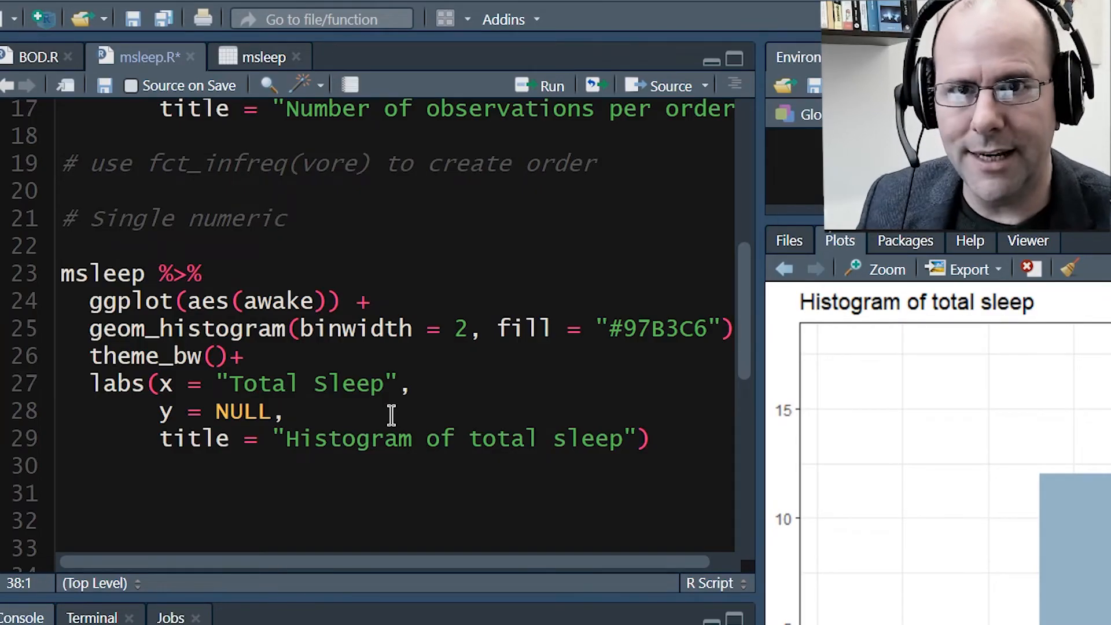
# Change the histogram's aes(awake) to aes(x = awake)
pyautogui.click(540, 85)
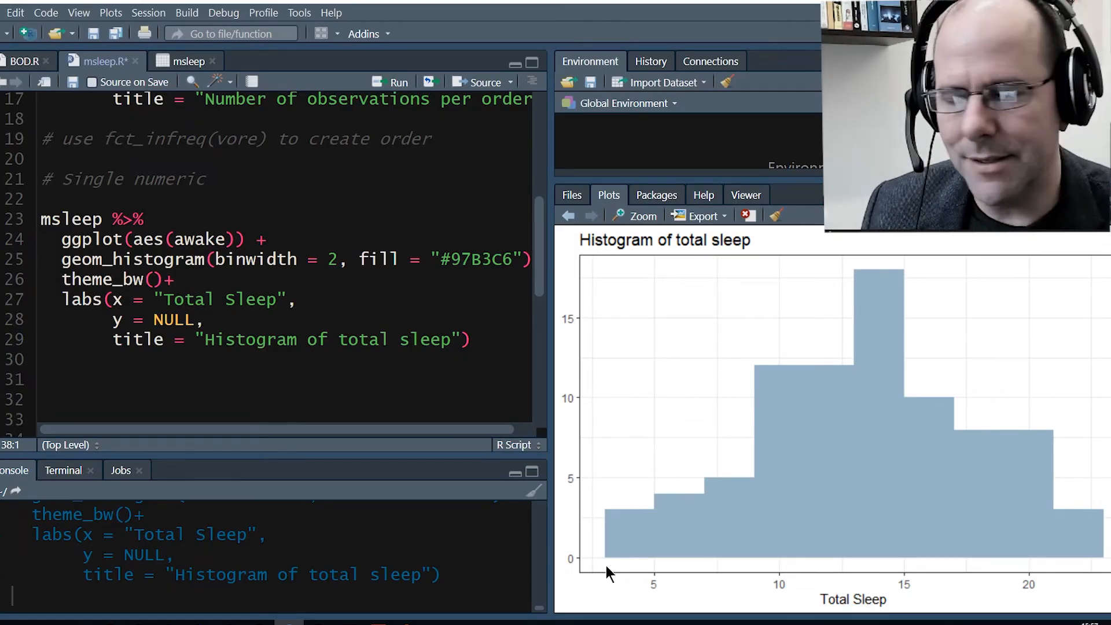
pyautogui.click(635, 216)
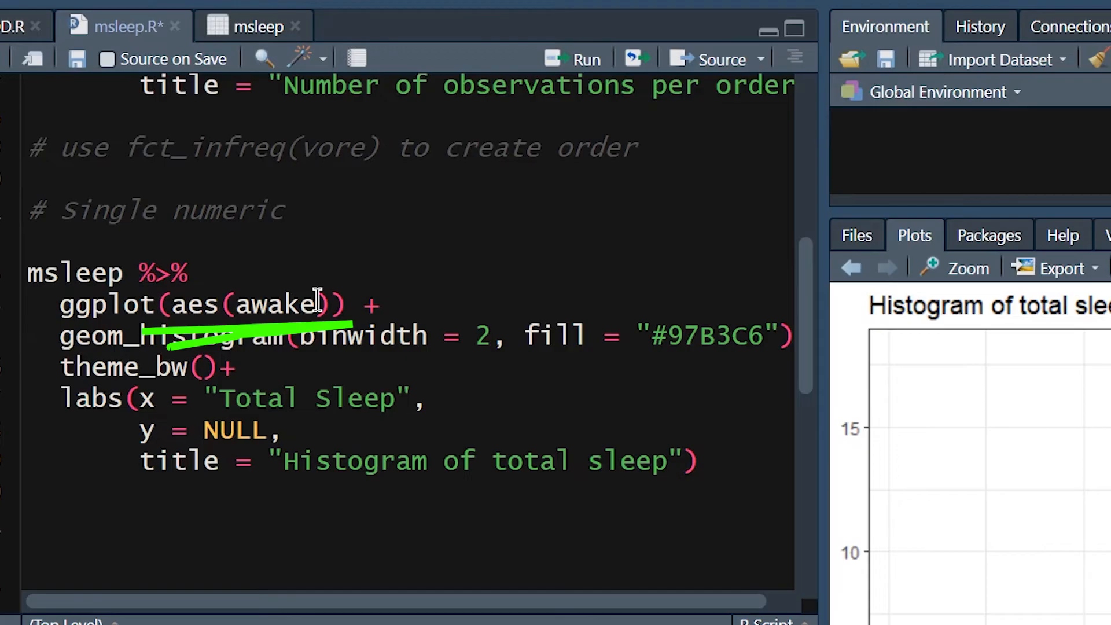
pyautogui.doubleClick(276, 305)
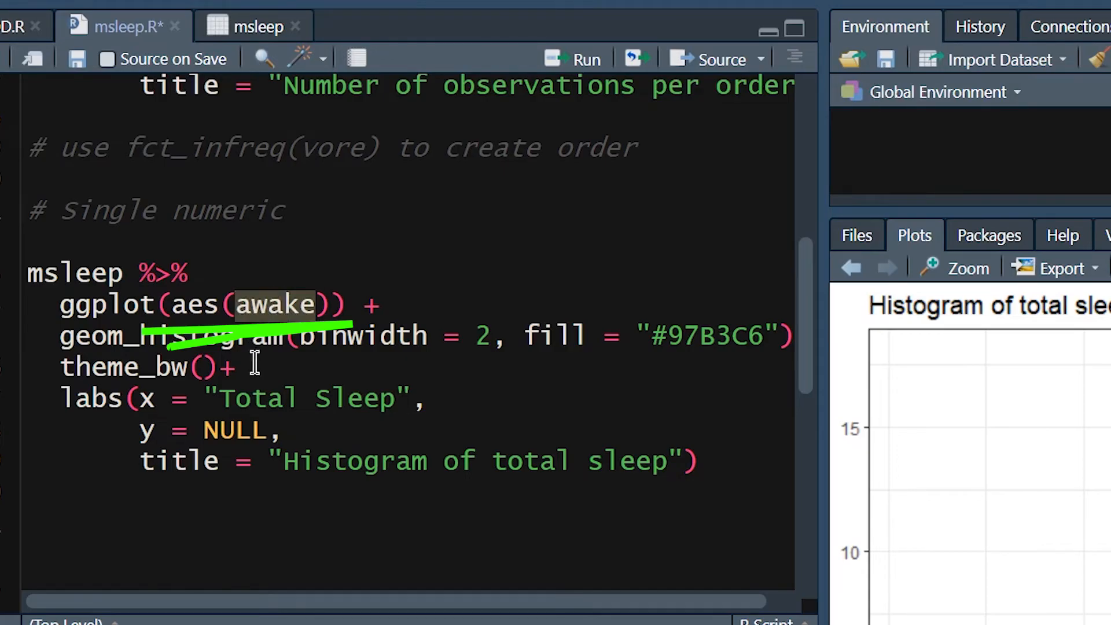
pyautogui.moveTo(254, 364)
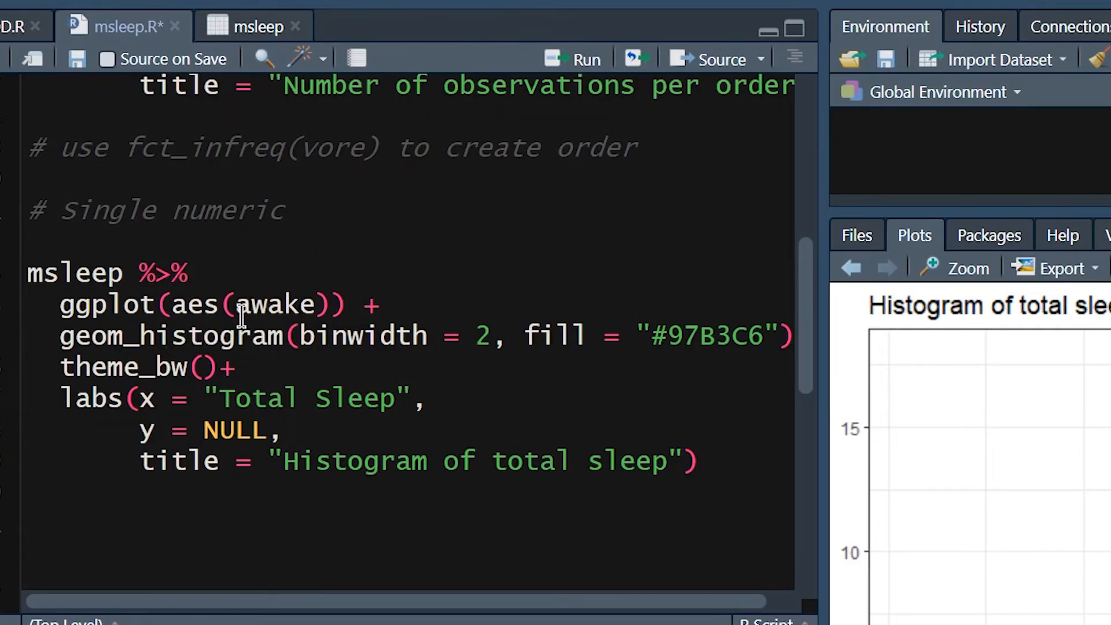
pyautogui.write('x =')
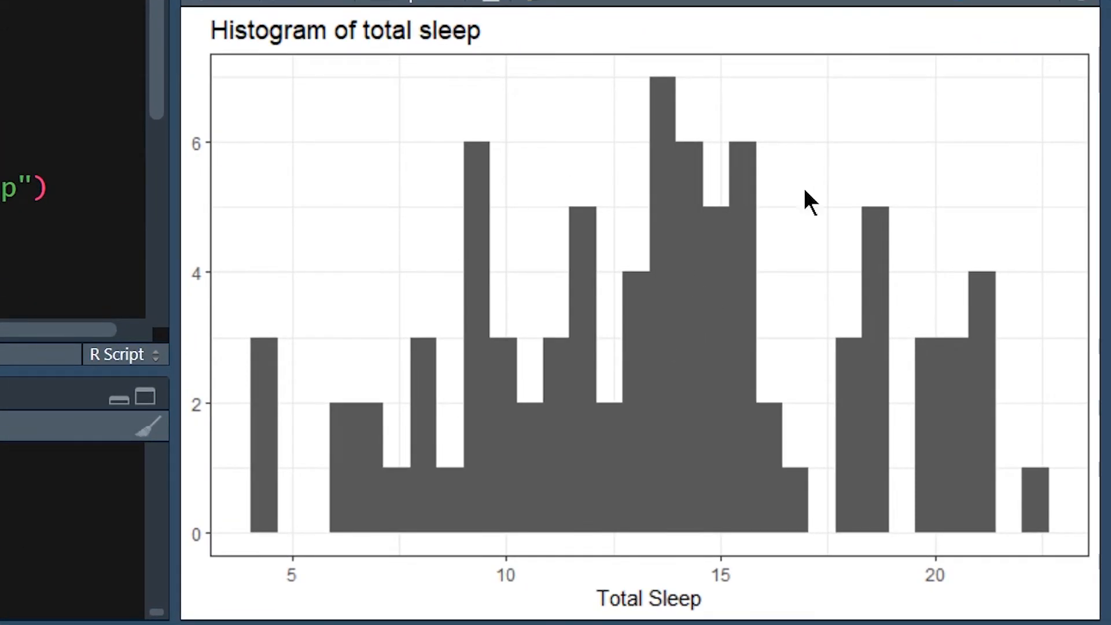
pyautogui.moveTo(415, 486)
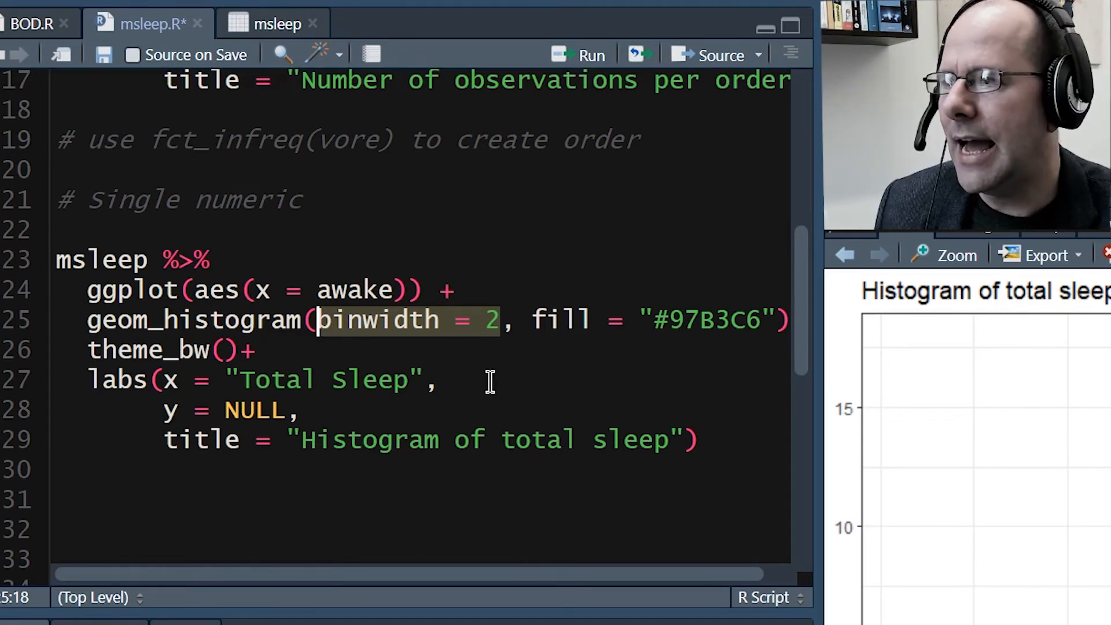
# Switch to the msleep data viewer to see the awake column beside sleep_total
pyautogui.click(269, 23)
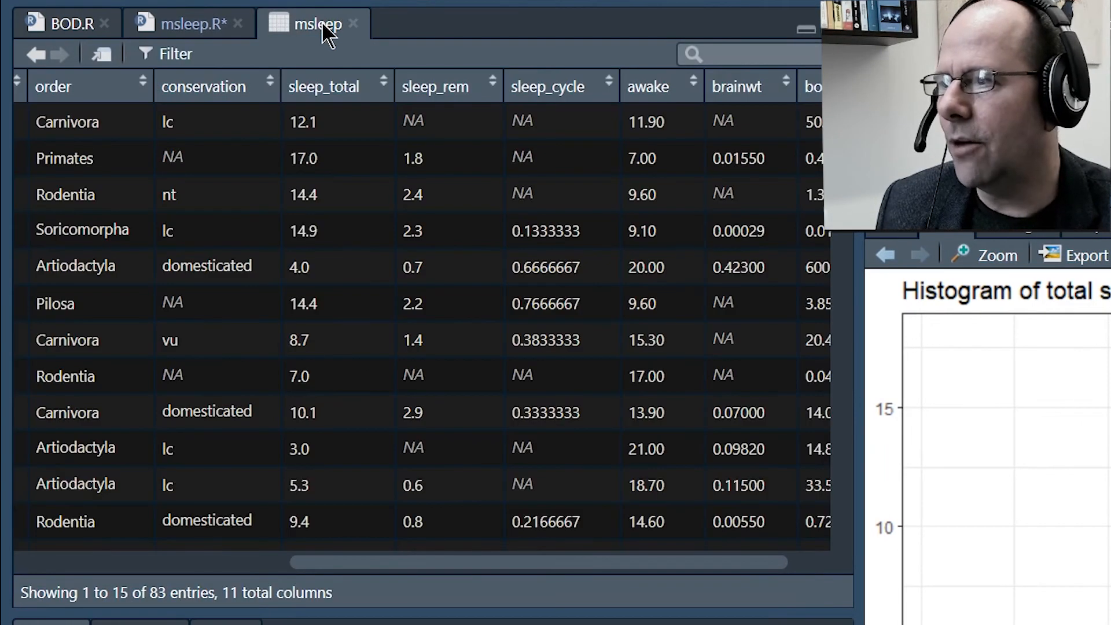
pyautogui.moveTo(446, 447)
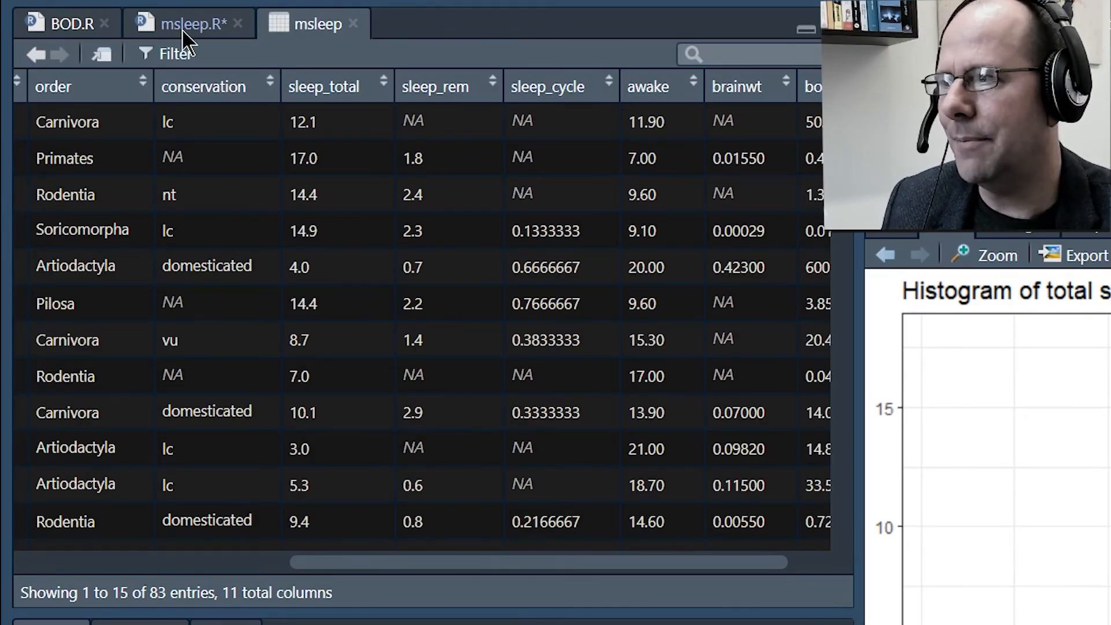
# Set binwidth = 1 in geom_histogram() in the msleep.R script
pyautogui.click(187, 23)
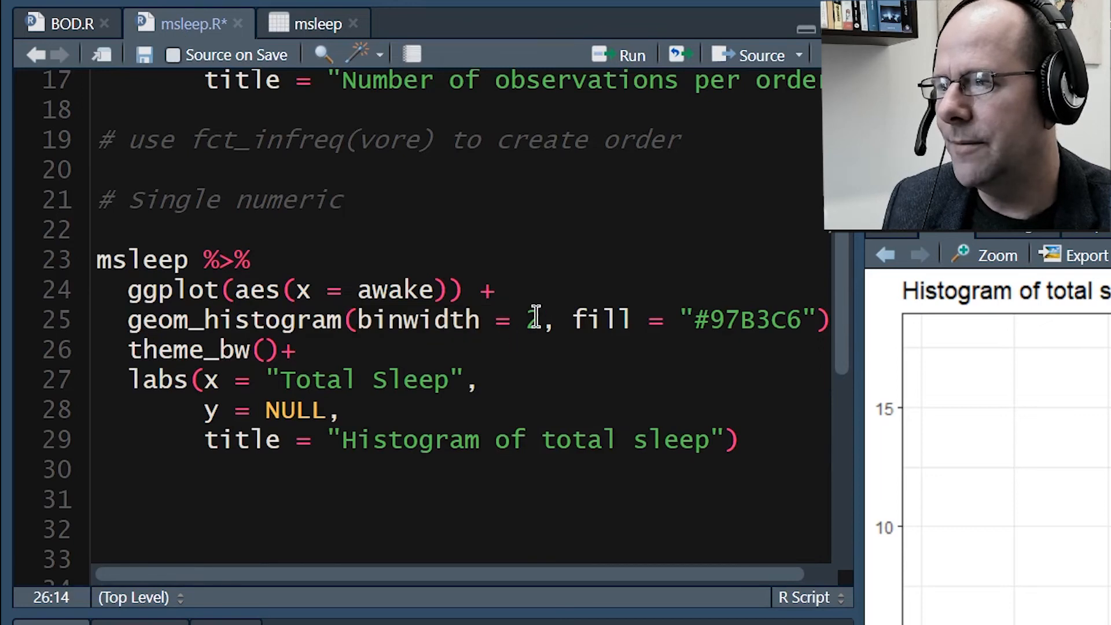
pyautogui.write('5')
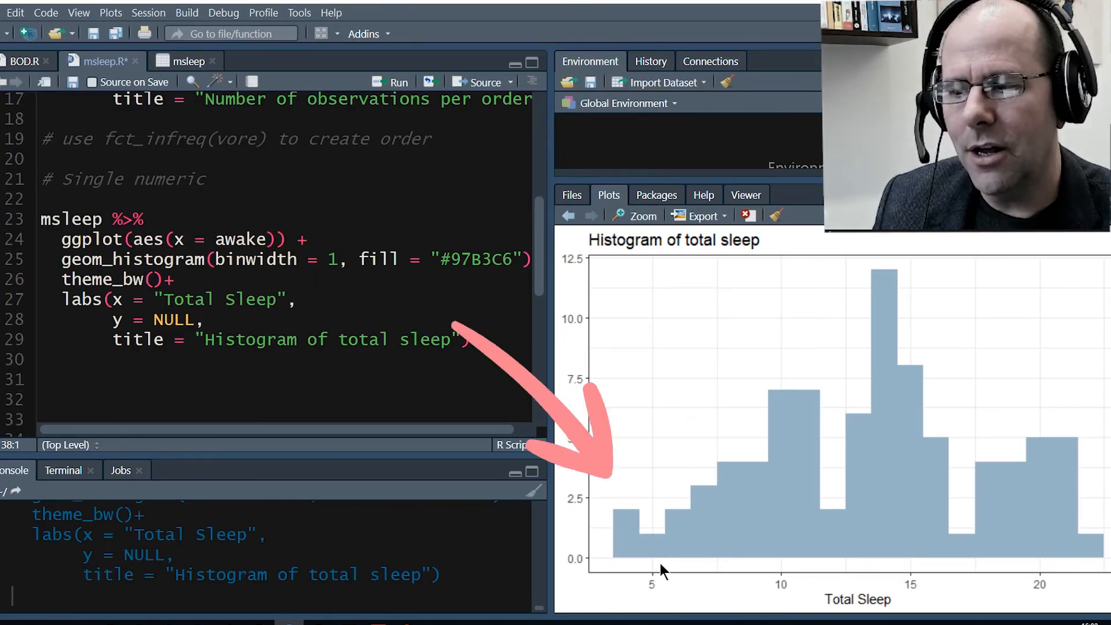
pyautogui.moveTo(616, 534)
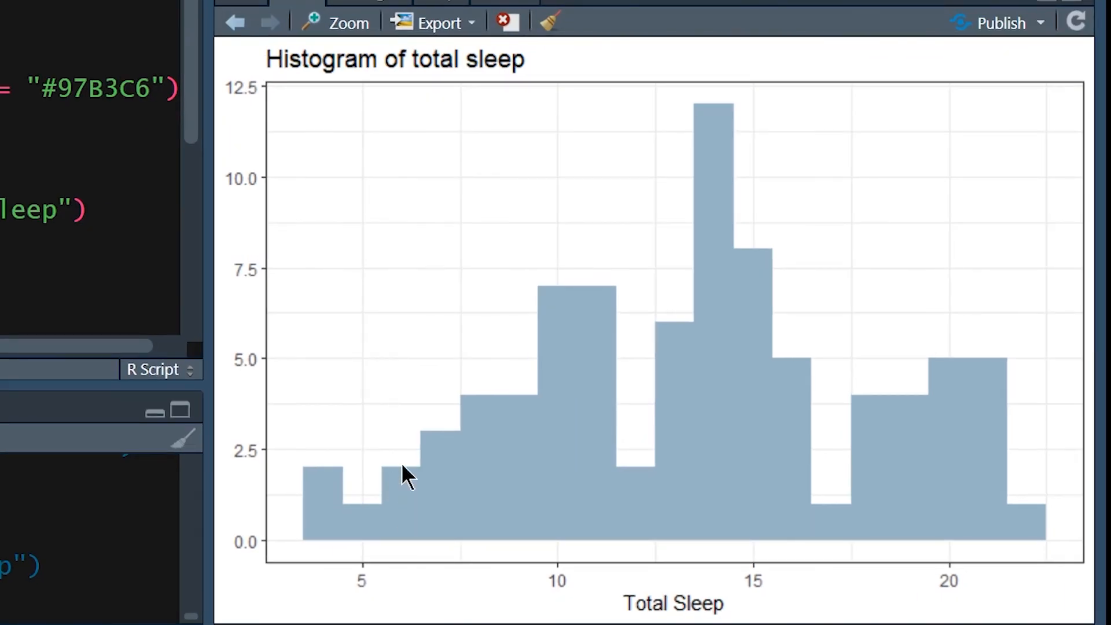
pyautogui.moveTo(301, 503)
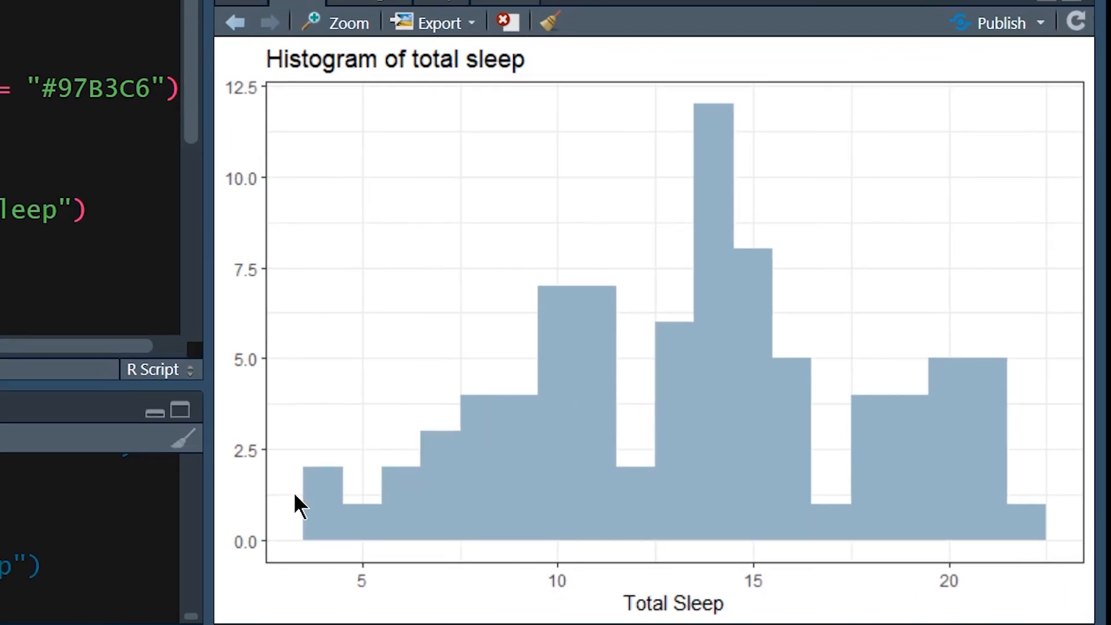
pyautogui.moveTo(145, 324)
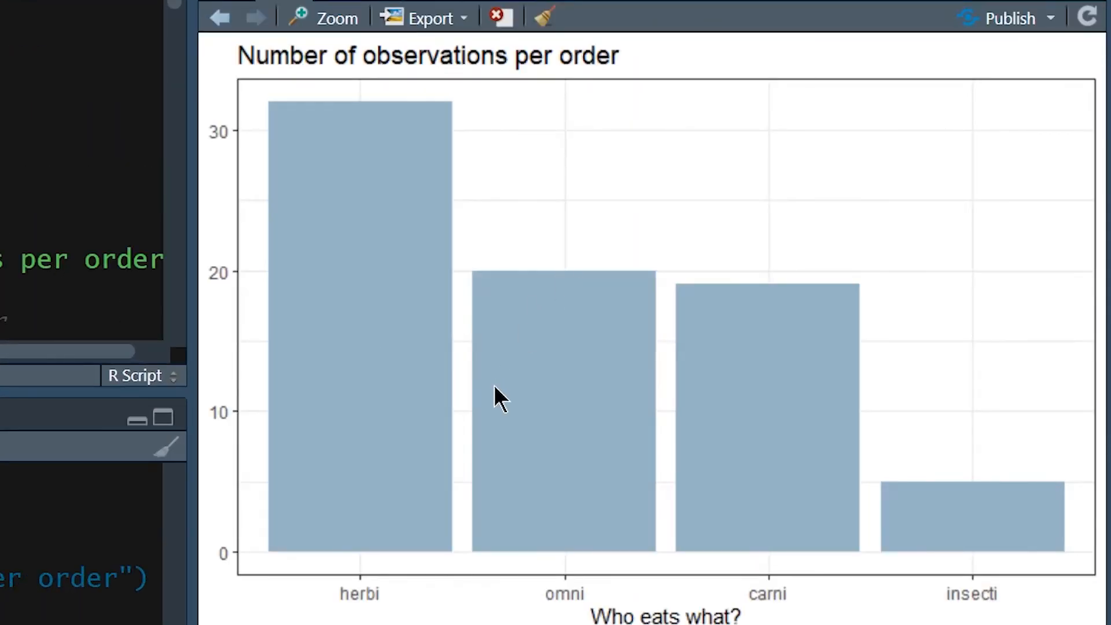
pyautogui.moveTo(627, 410)
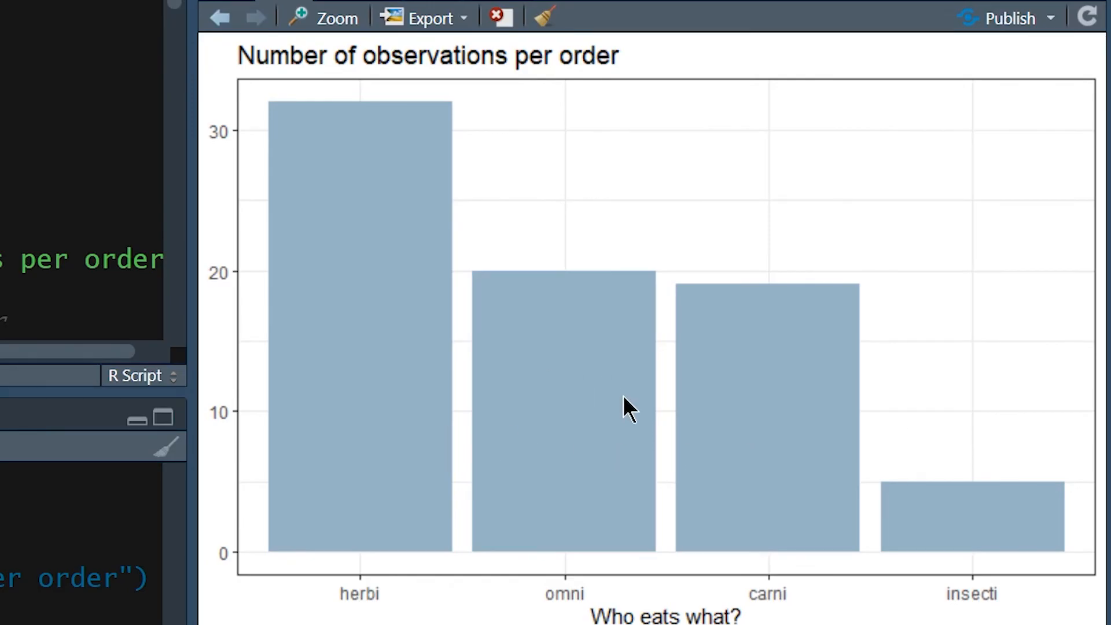